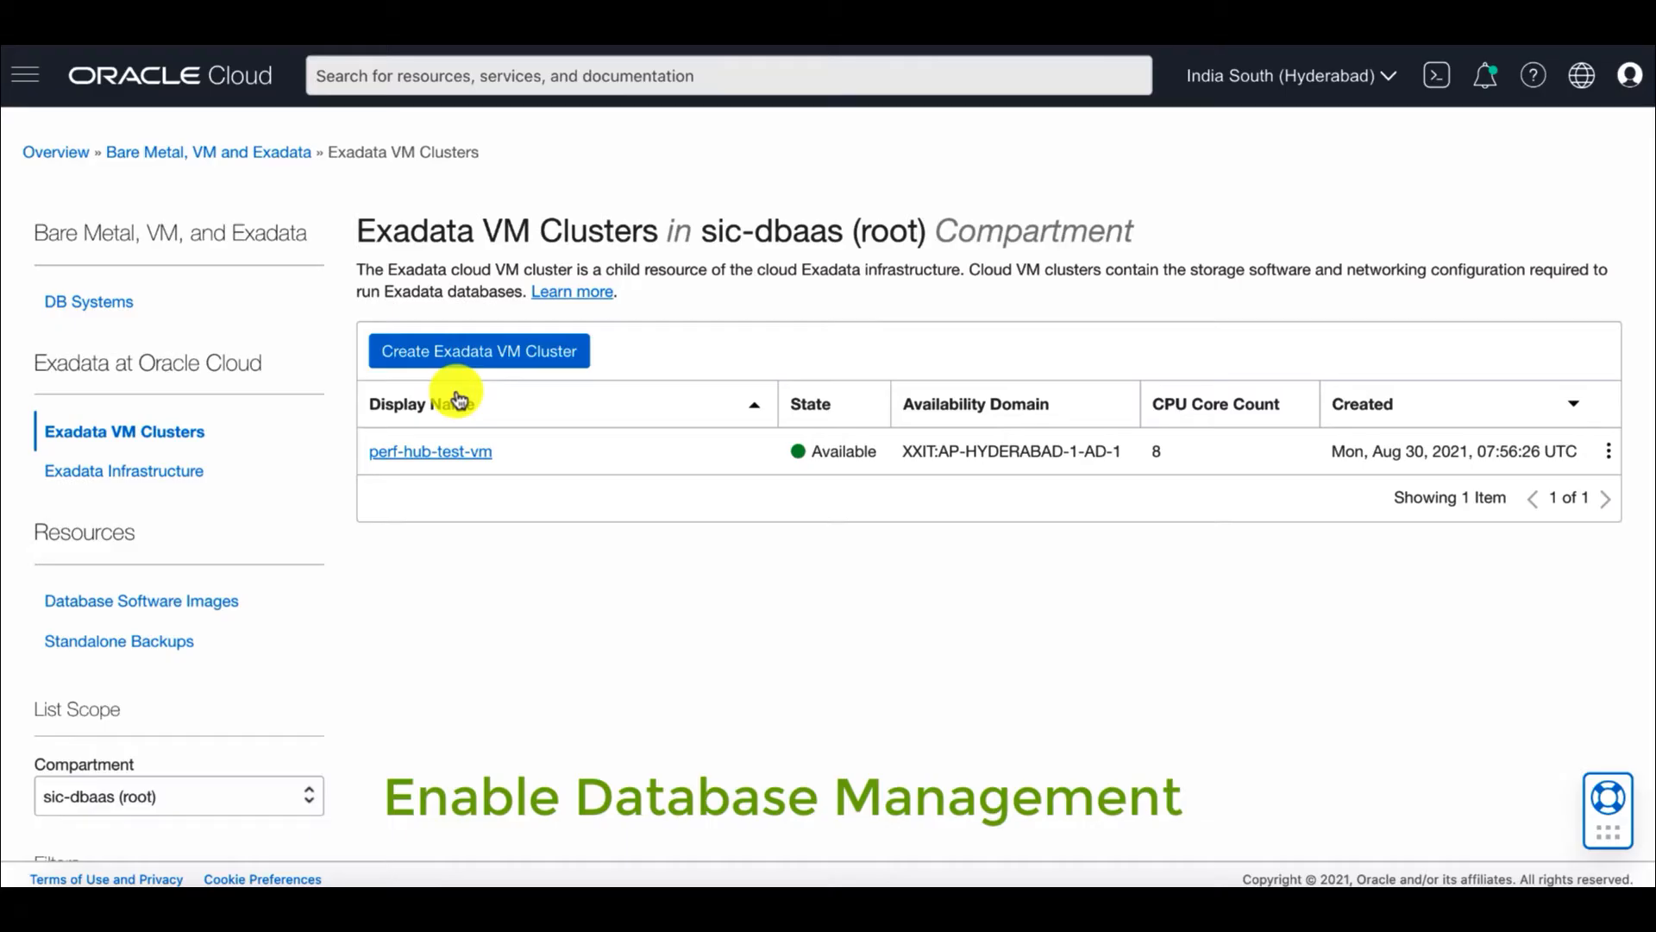
pyautogui.moveTo(563, 432)
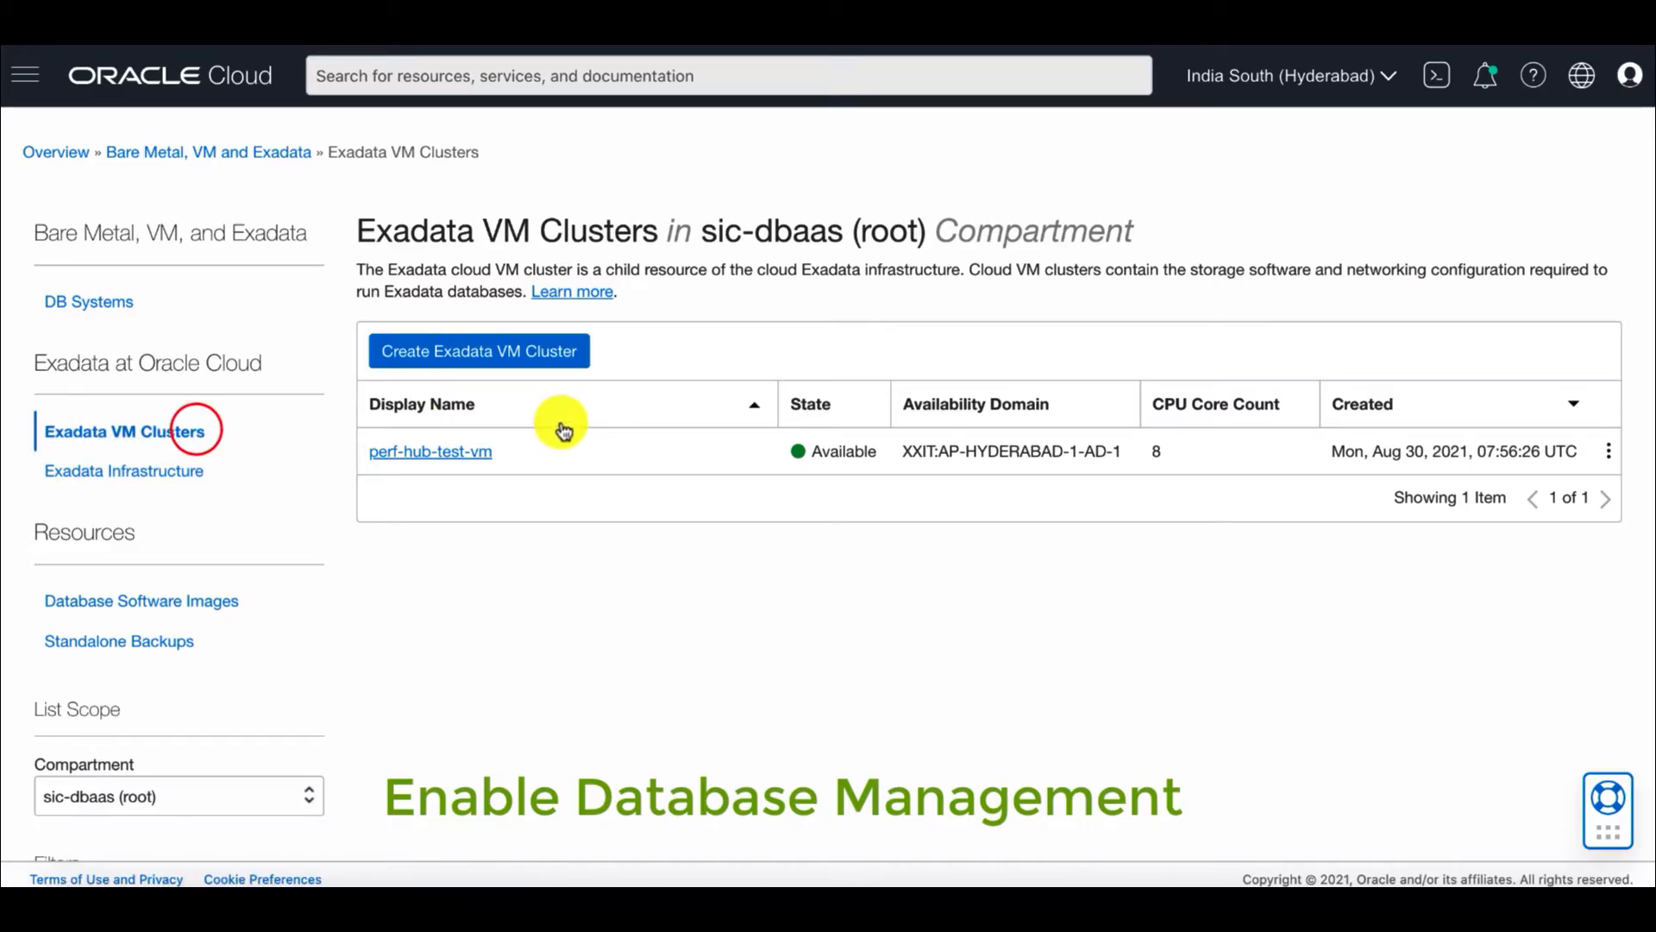
# Step: Go into the perf-hub-test-vm cluster and bring up the DemoDB database details page
pyautogui.click(429, 451)
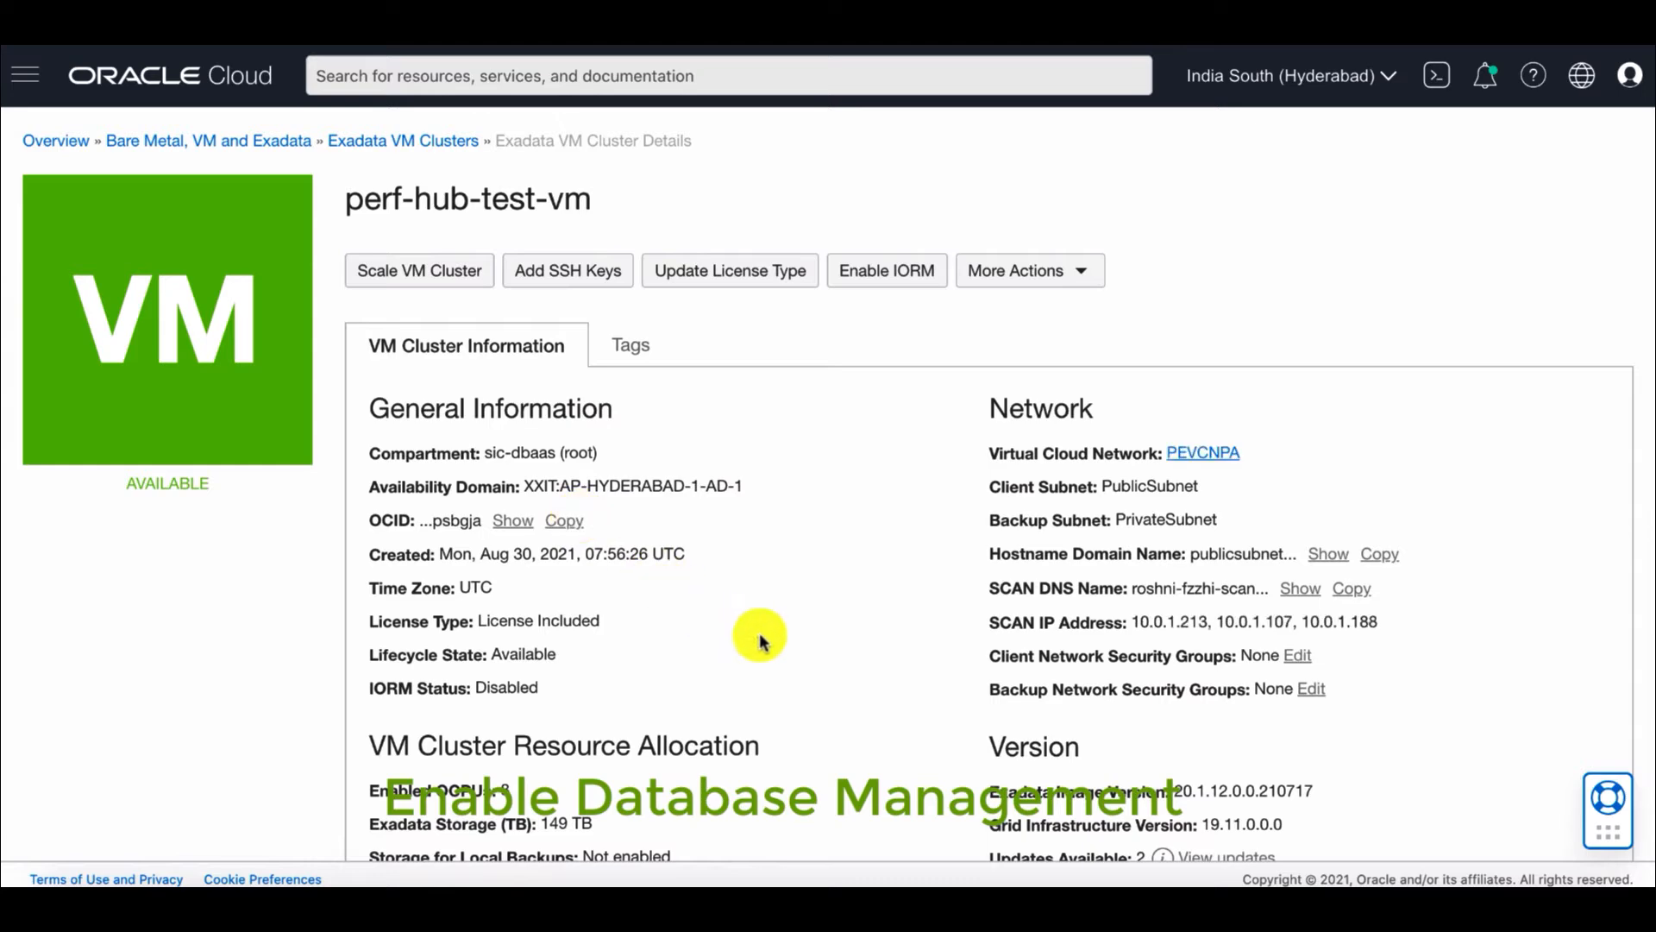
pyautogui.scroll(-3)
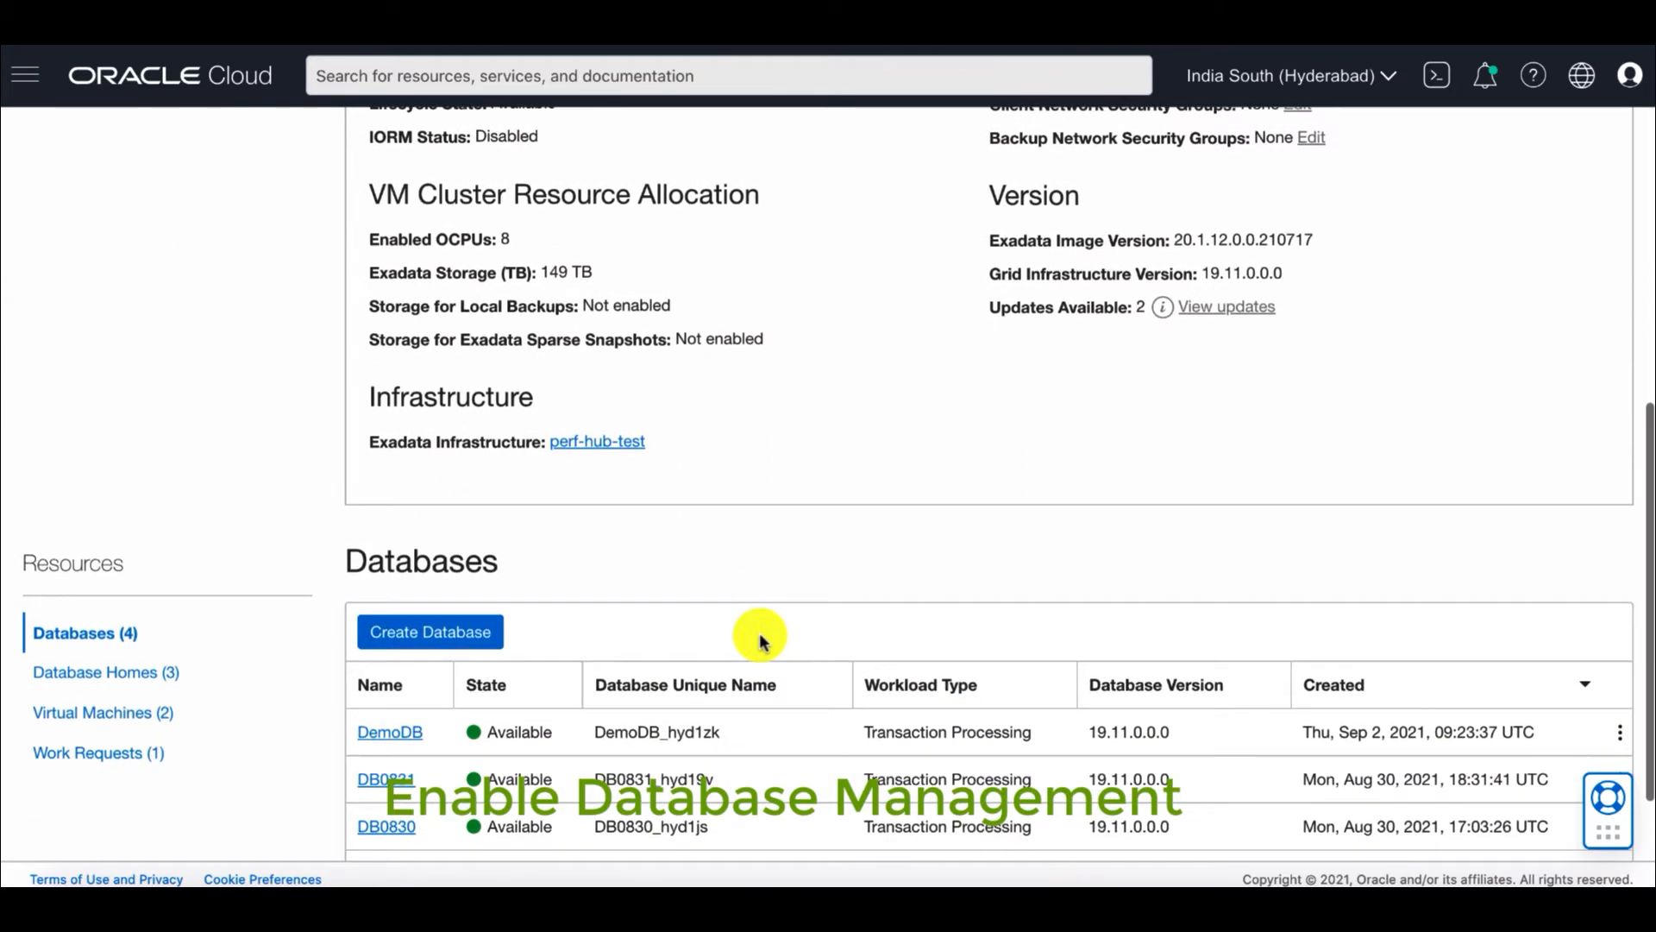
pyautogui.click(388, 732)
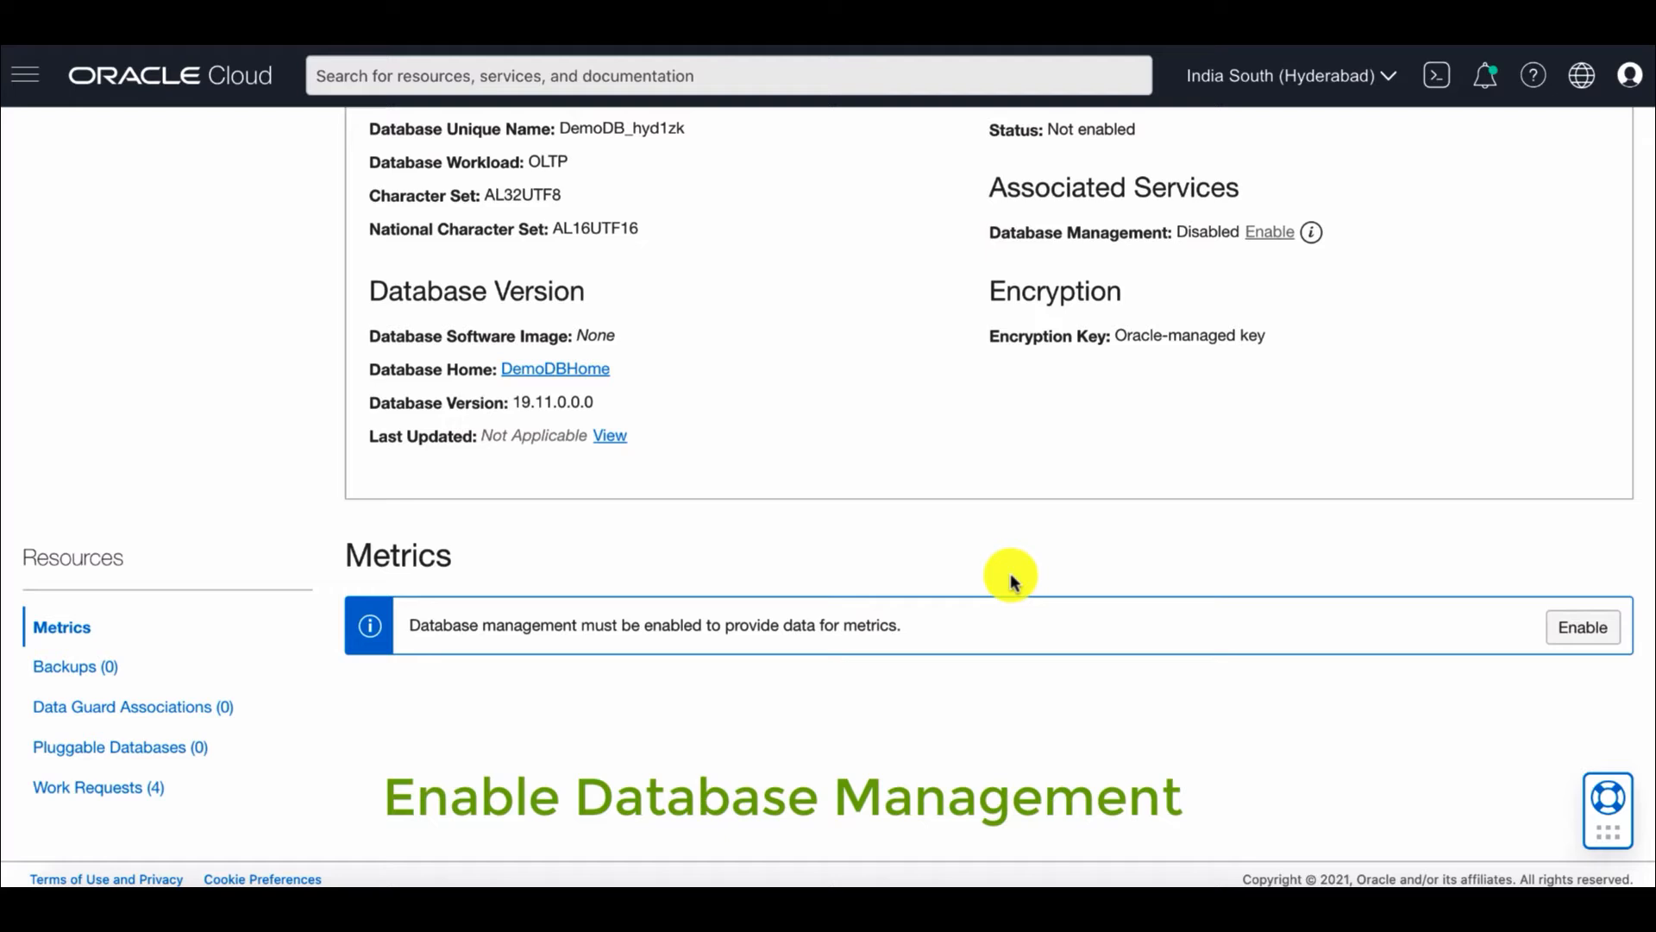
pyautogui.scroll(3)
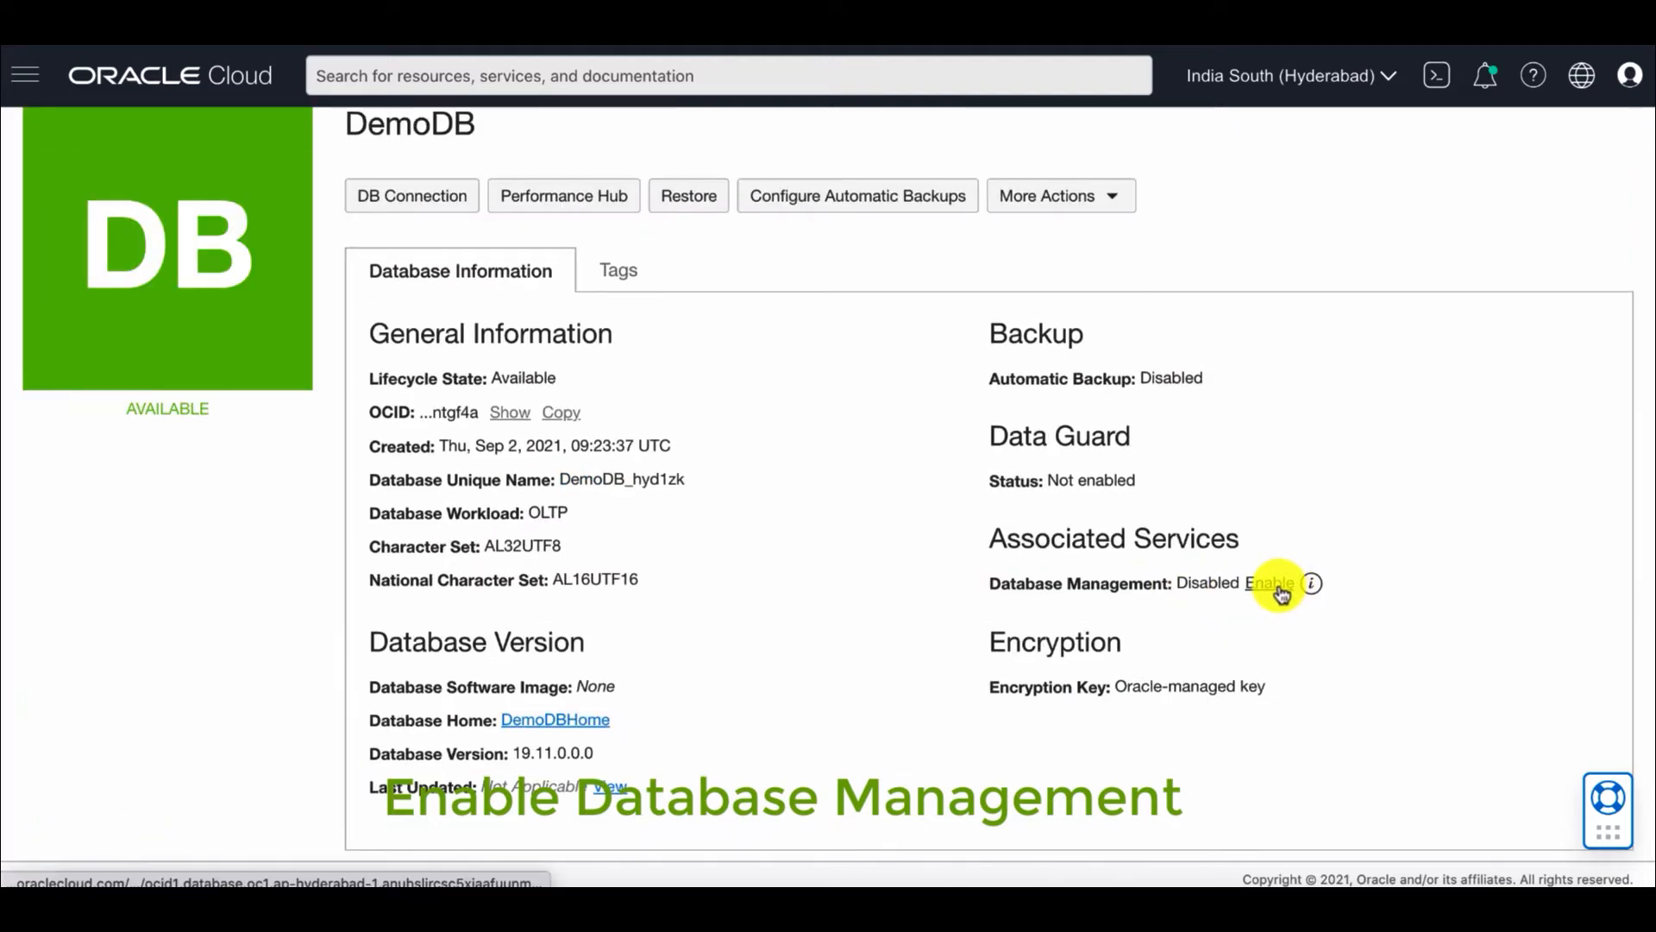
# Step: Begin enabling Database Management for DemoDB with user dbsnmp and the dbsnmp_secret password secret
pyautogui.click(1272, 582)
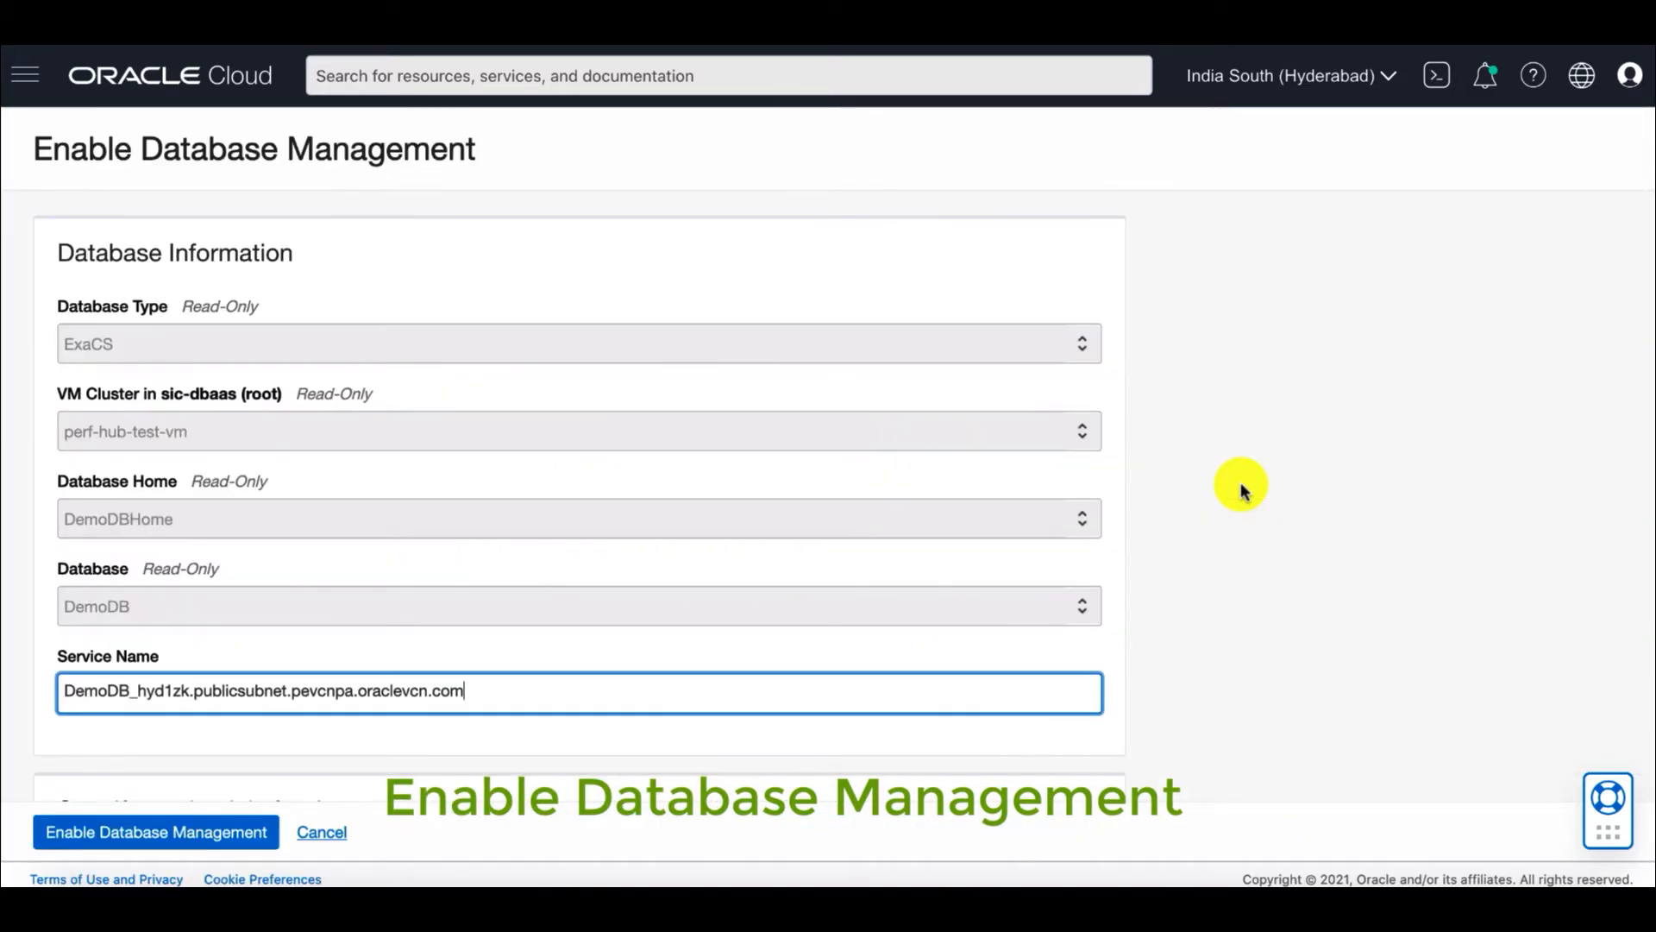
pyautogui.scroll(-3)
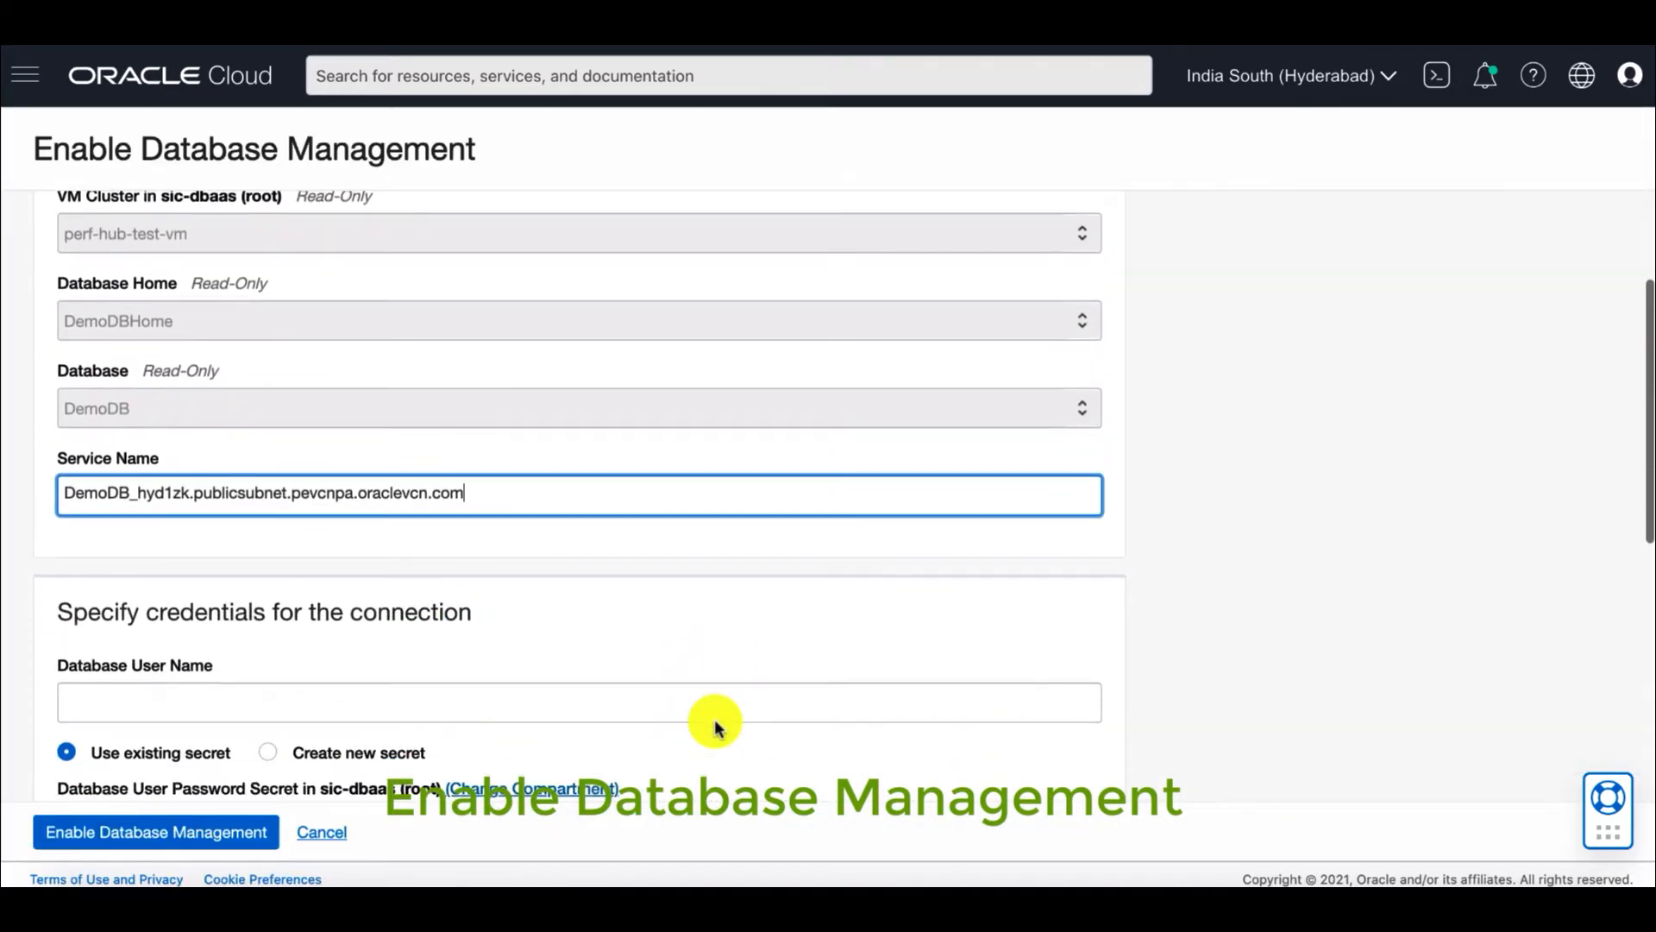
pyautogui.scroll(-3)
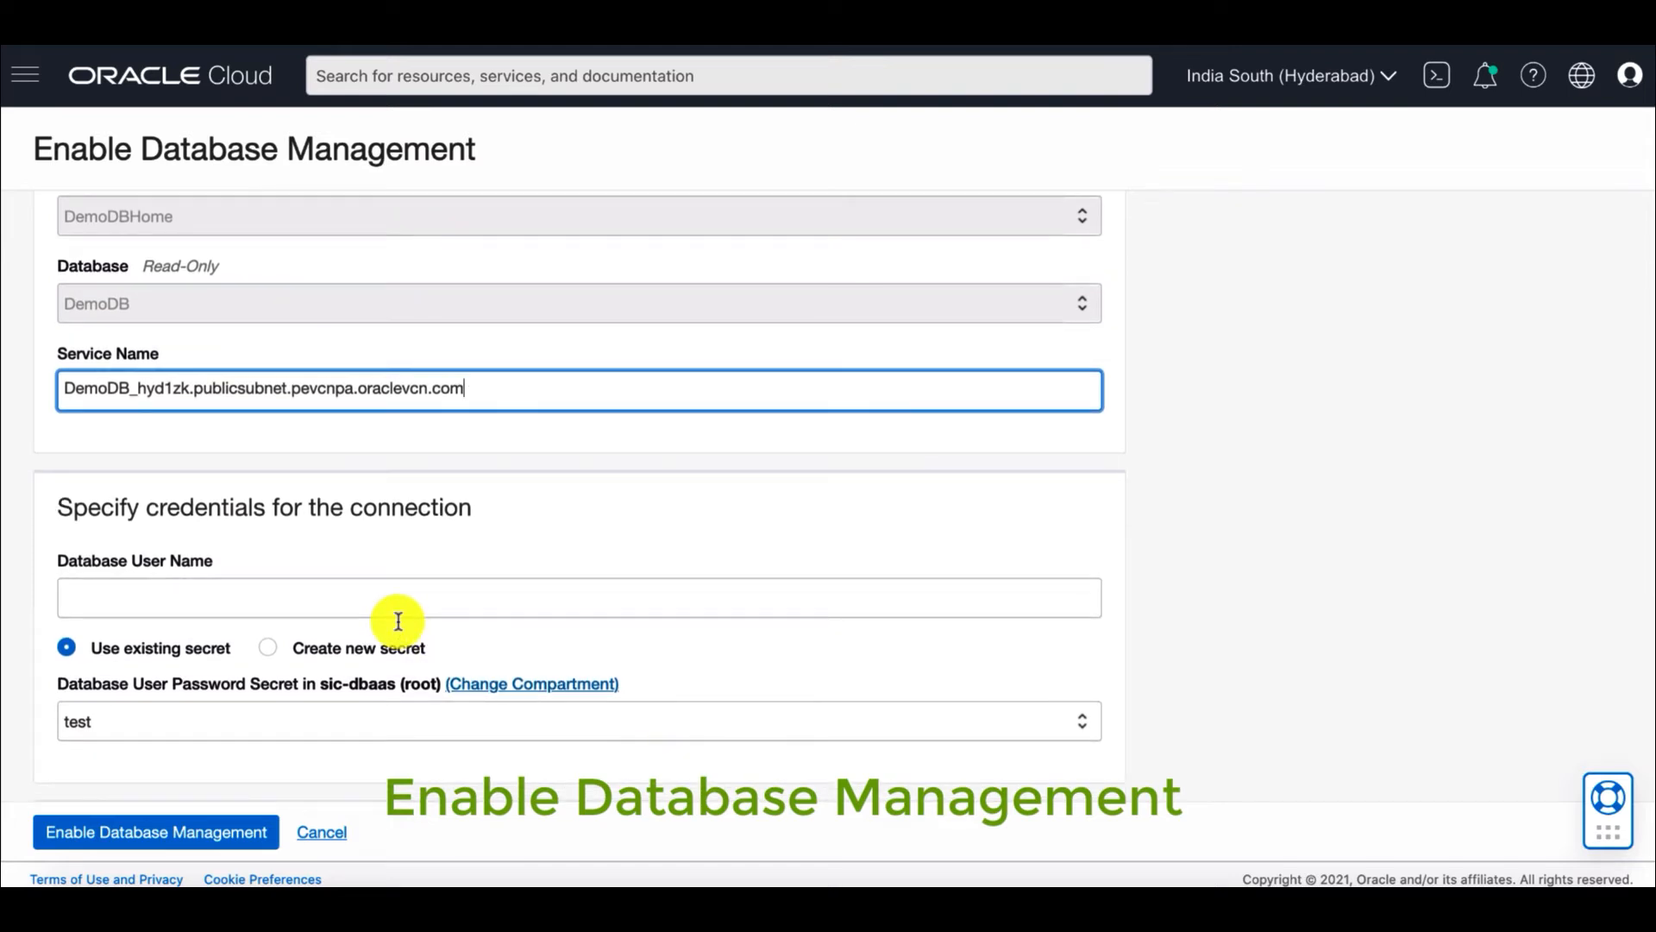
pyautogui.write('dbs')
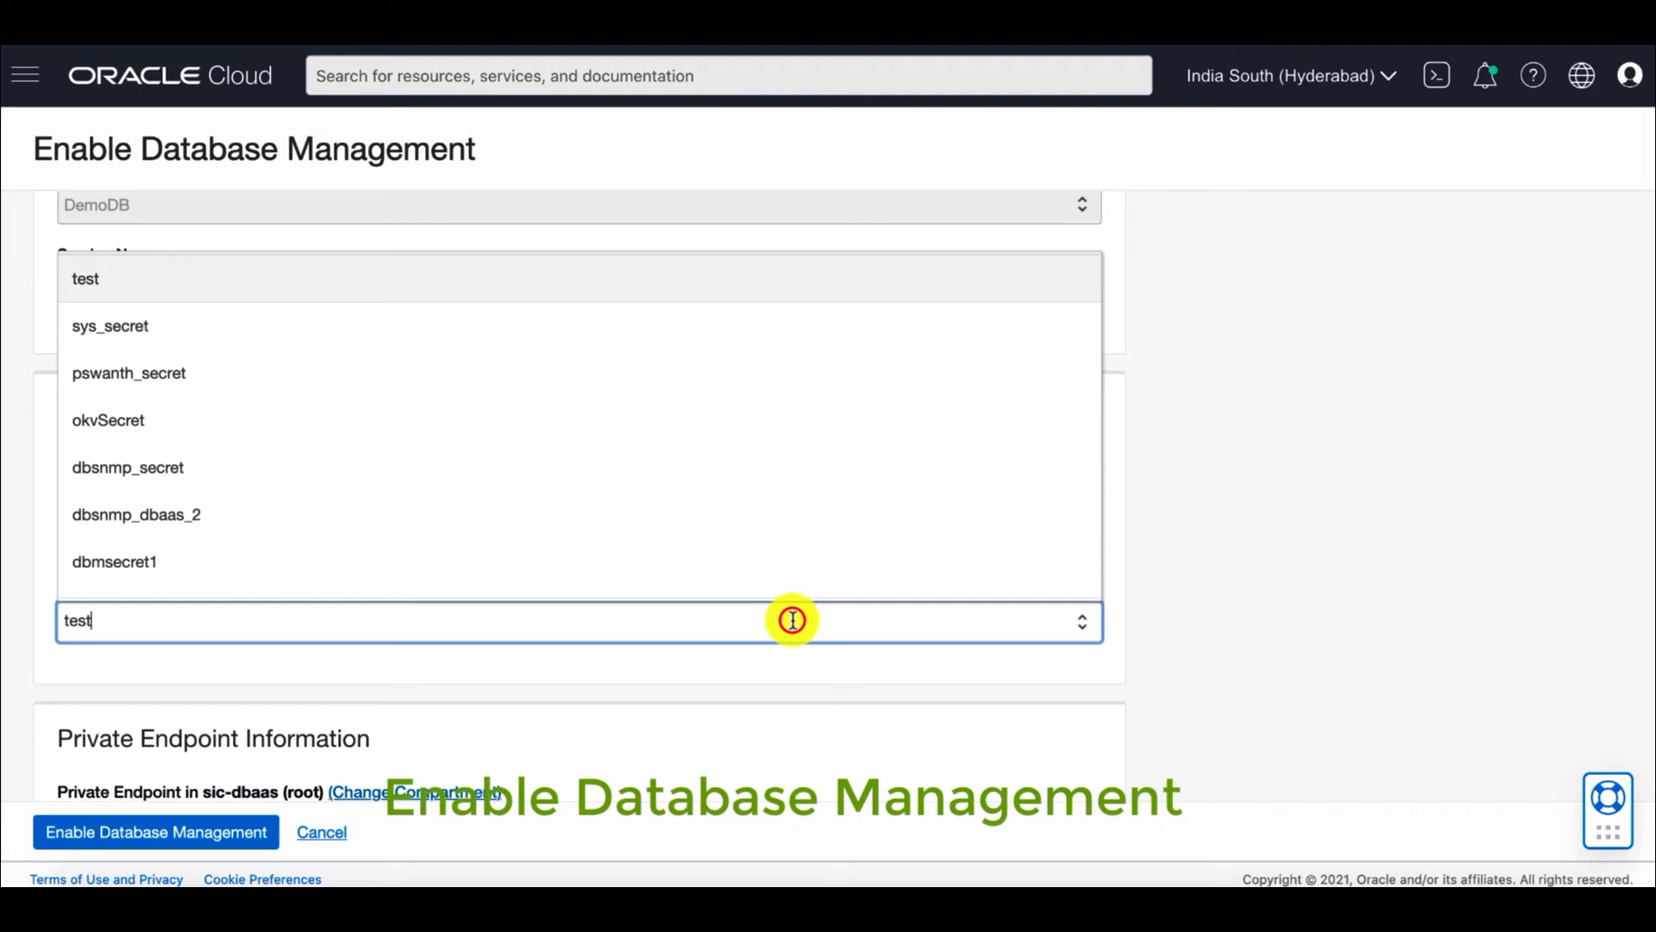
pyautogui.click(128, 467)
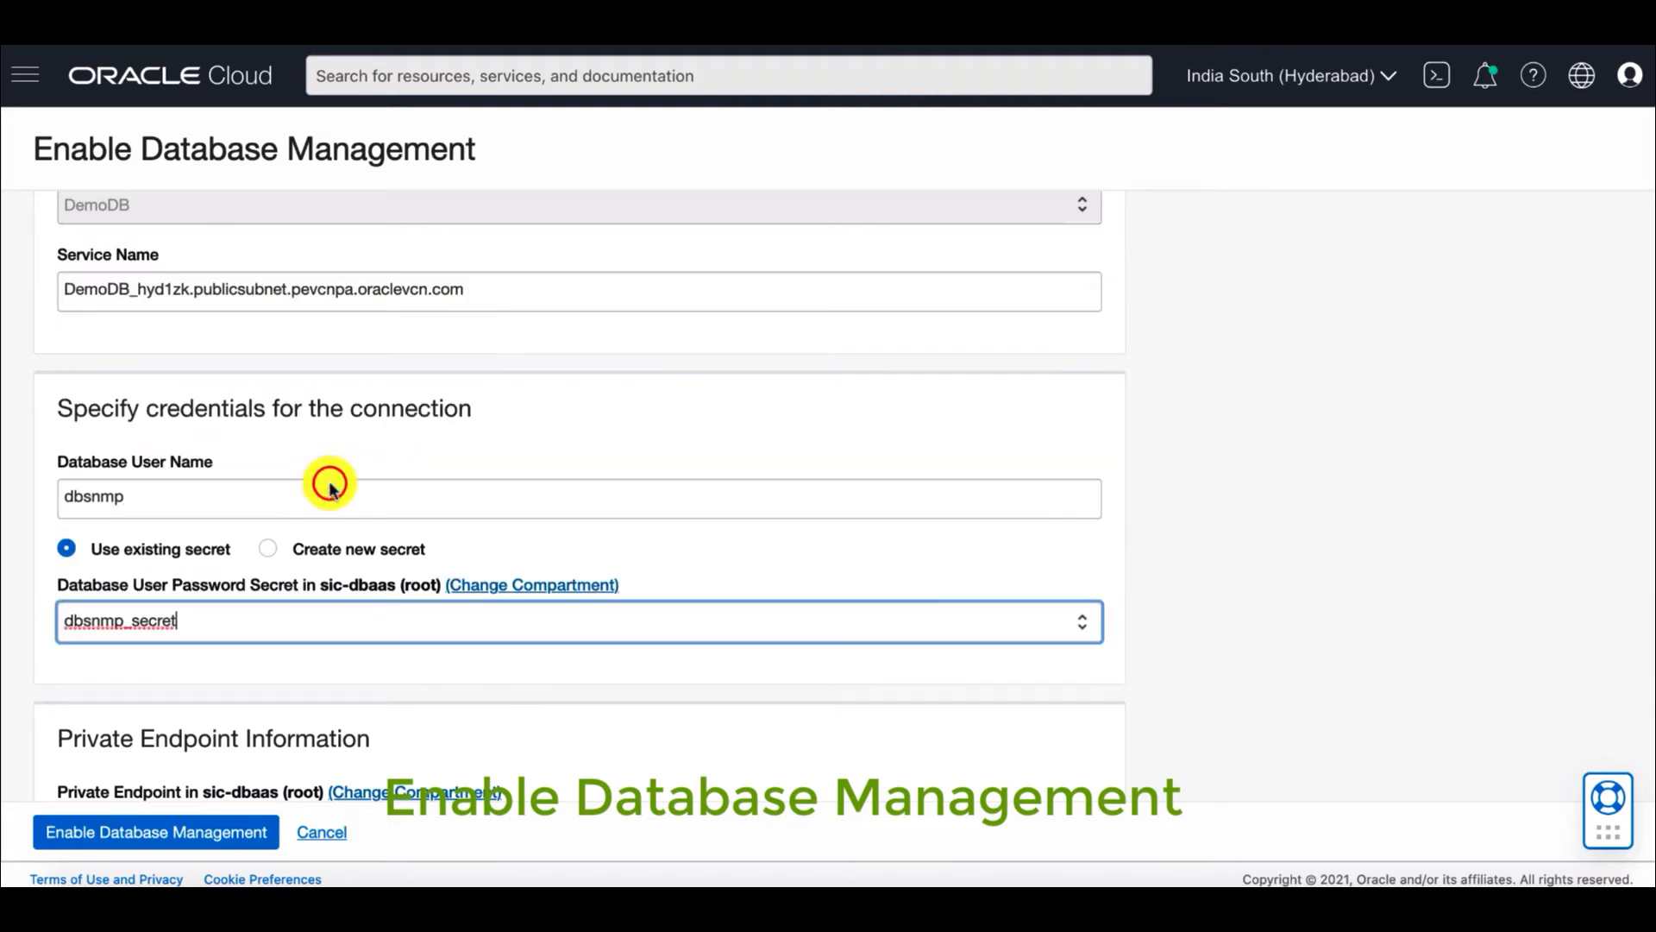
# Step: Choose the ExaCS_PE private endpoint with Full Management and submit the enable request
pyautogui.scroll(-3)
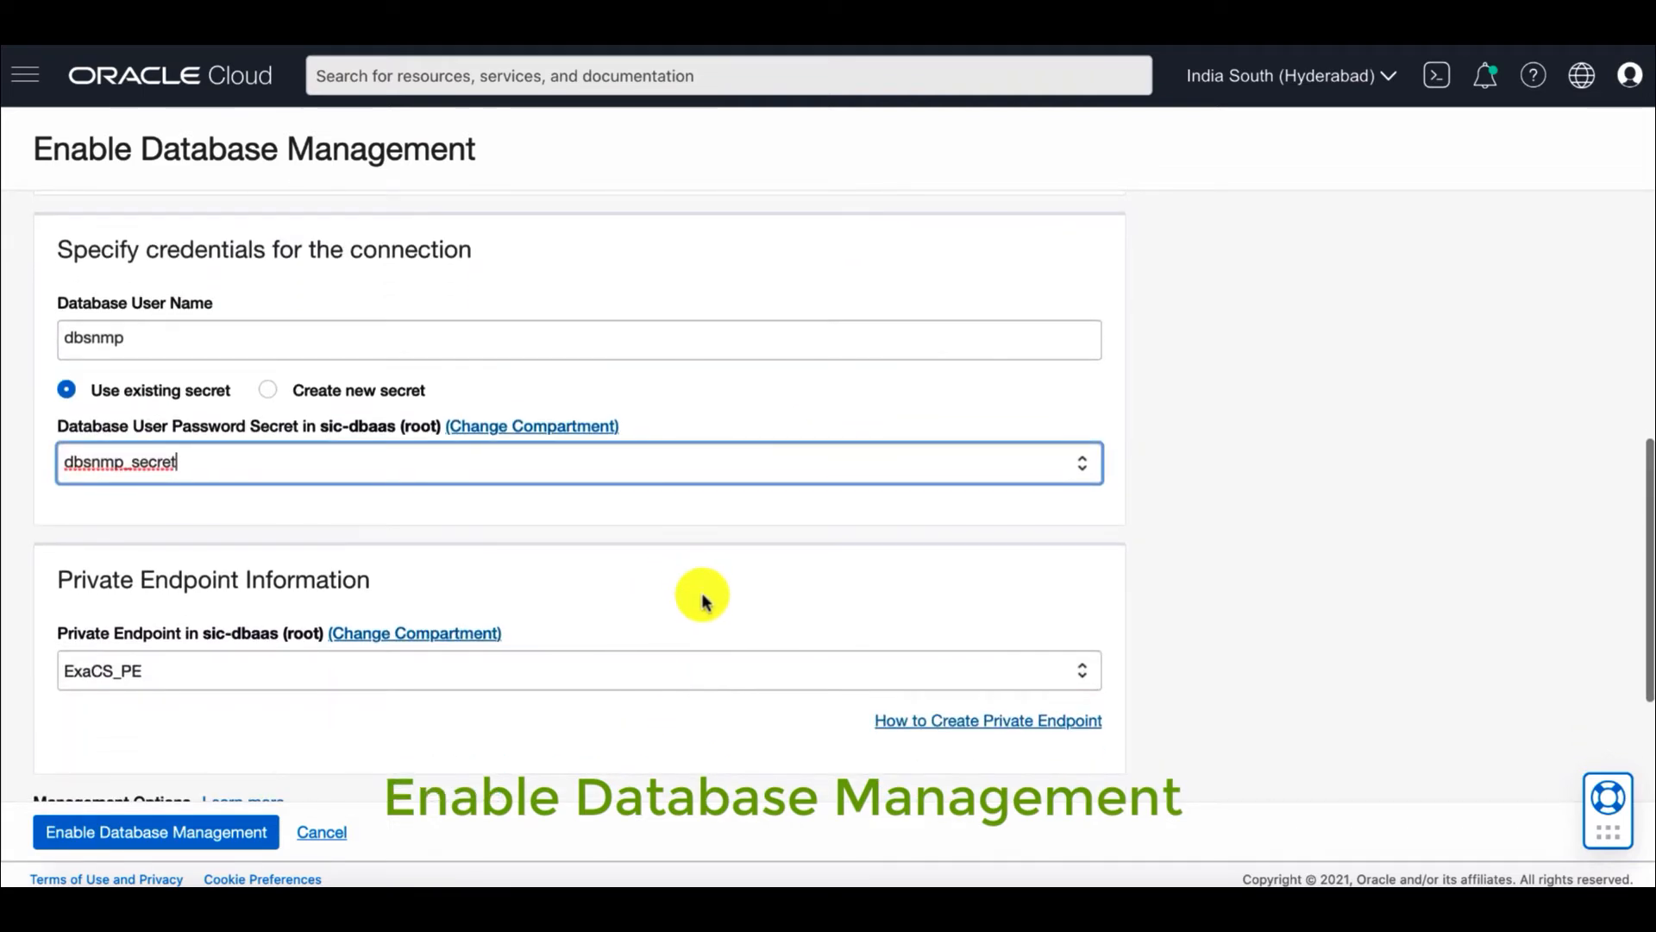
pyautogui.scroll(-3)
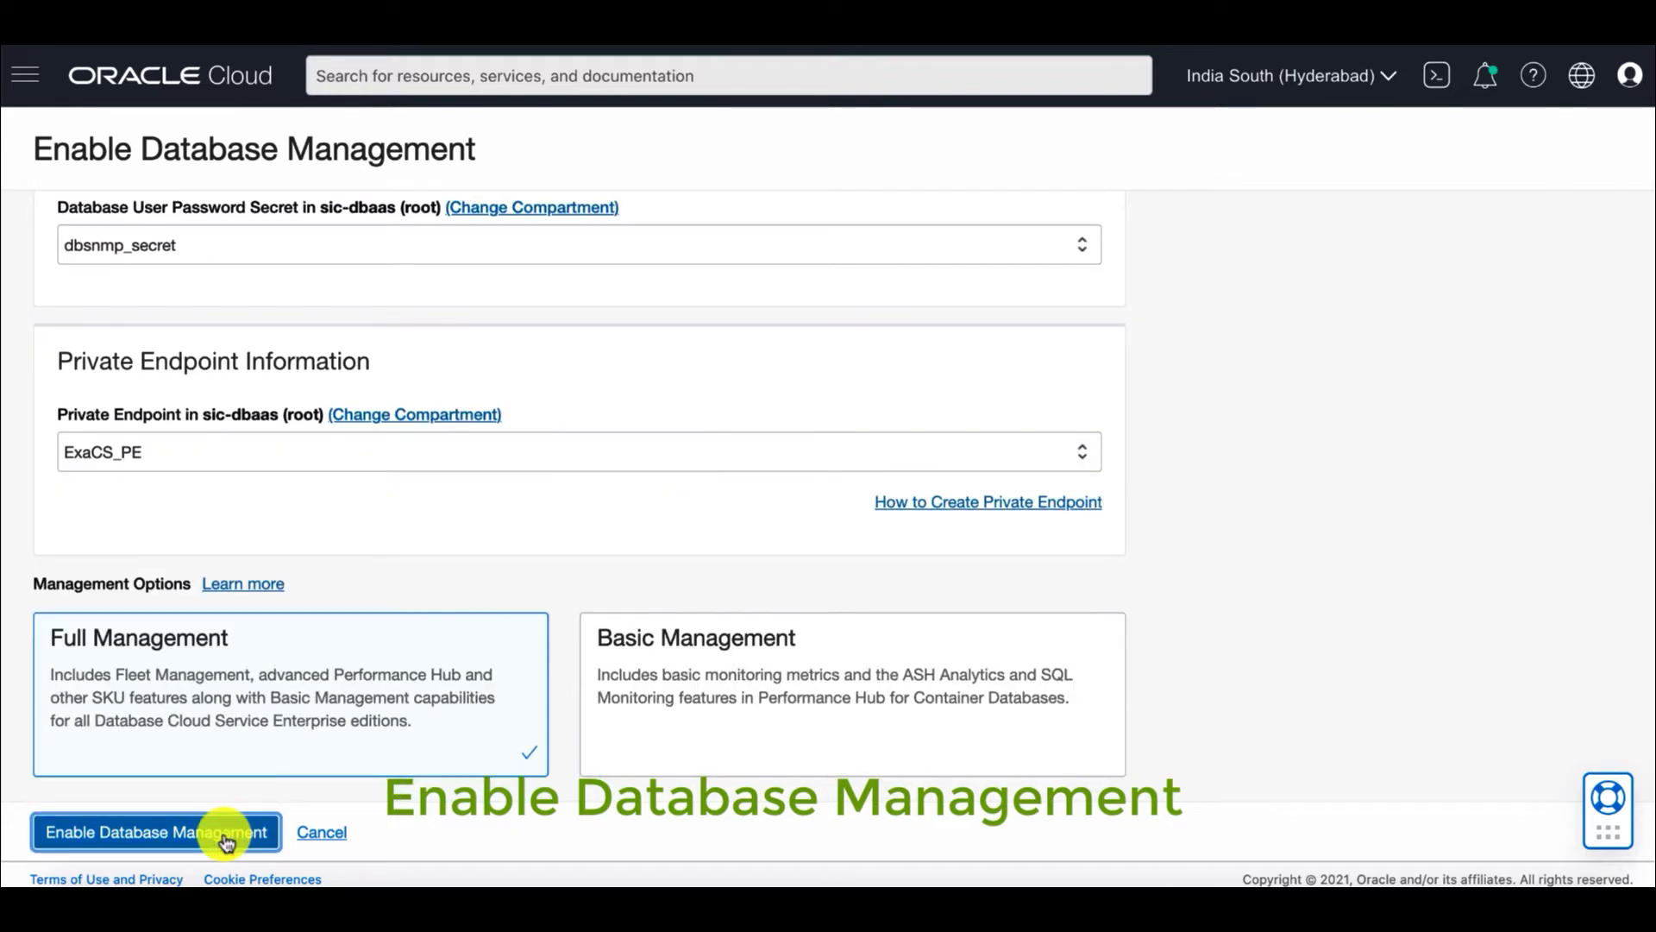
pyautogui.click(153, 831)
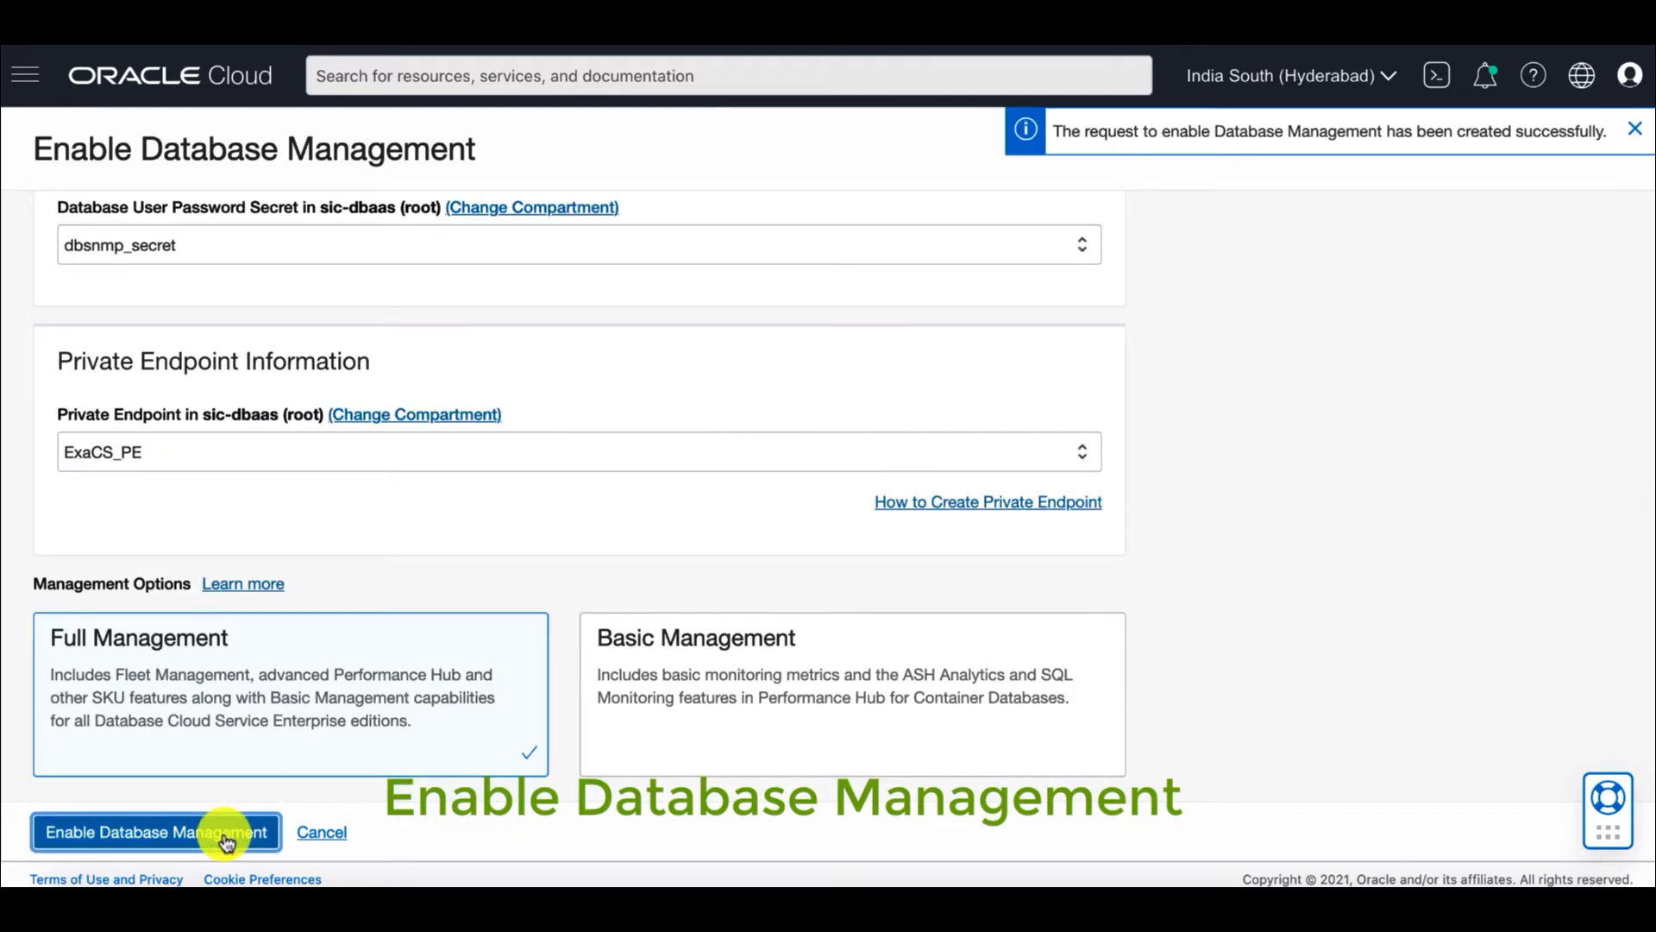
pyautogui.click(156, 832)
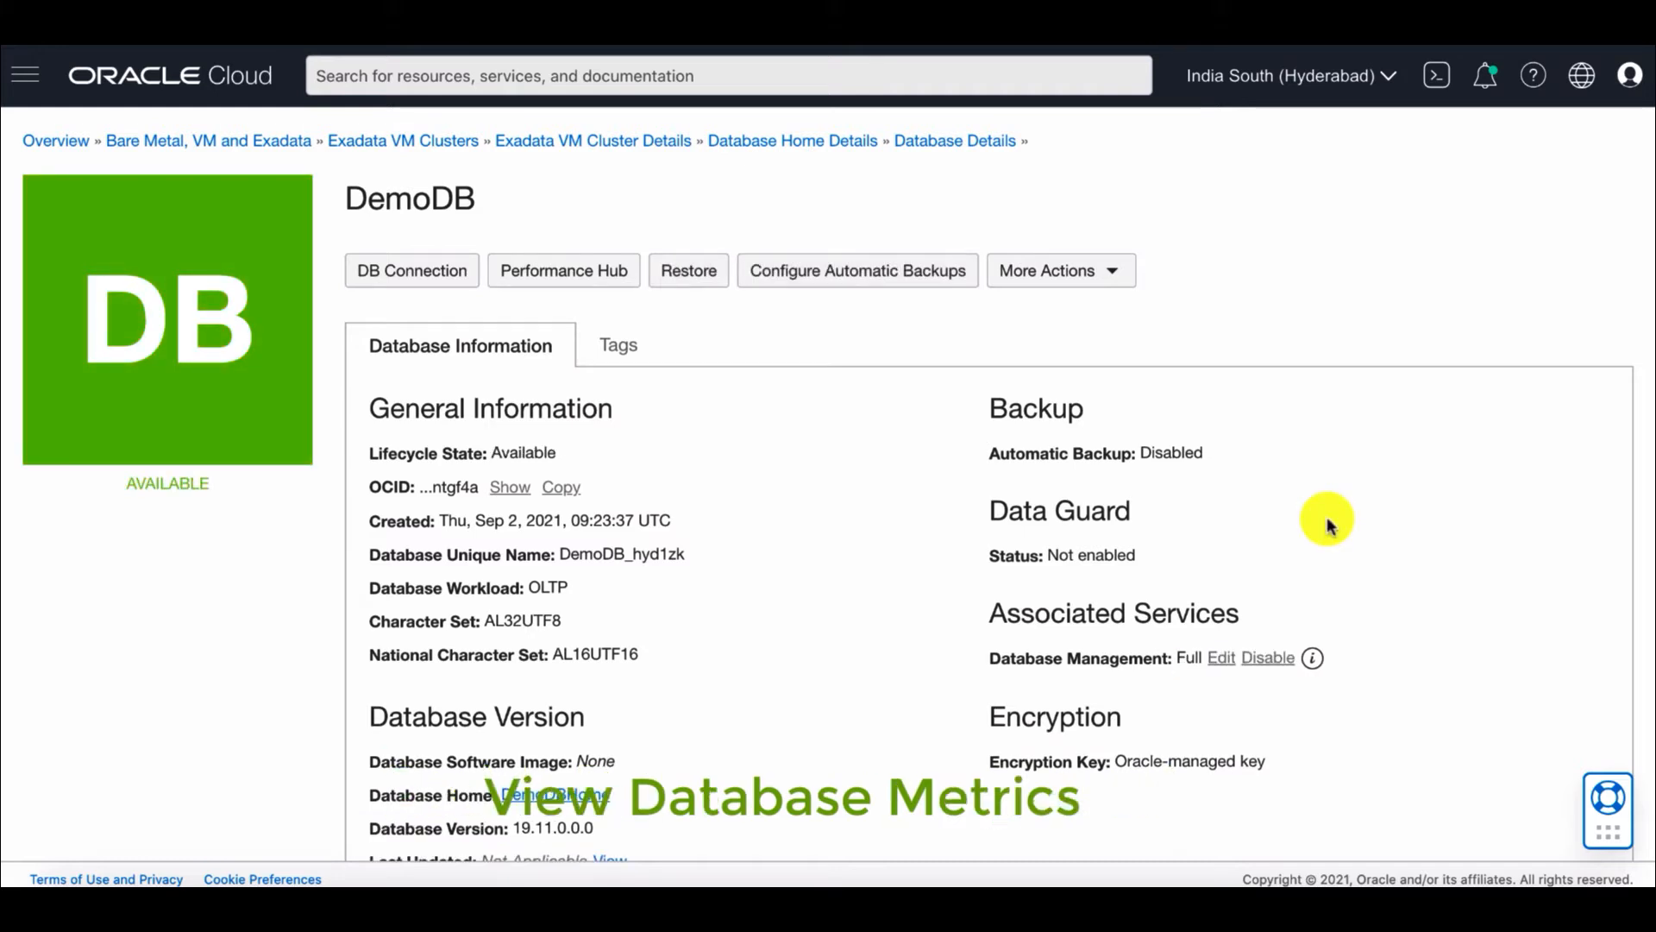
# Step: Review DemoDB's metrics charts for CPU, storage, execute count and logons
pyautogui.scroll(-3)
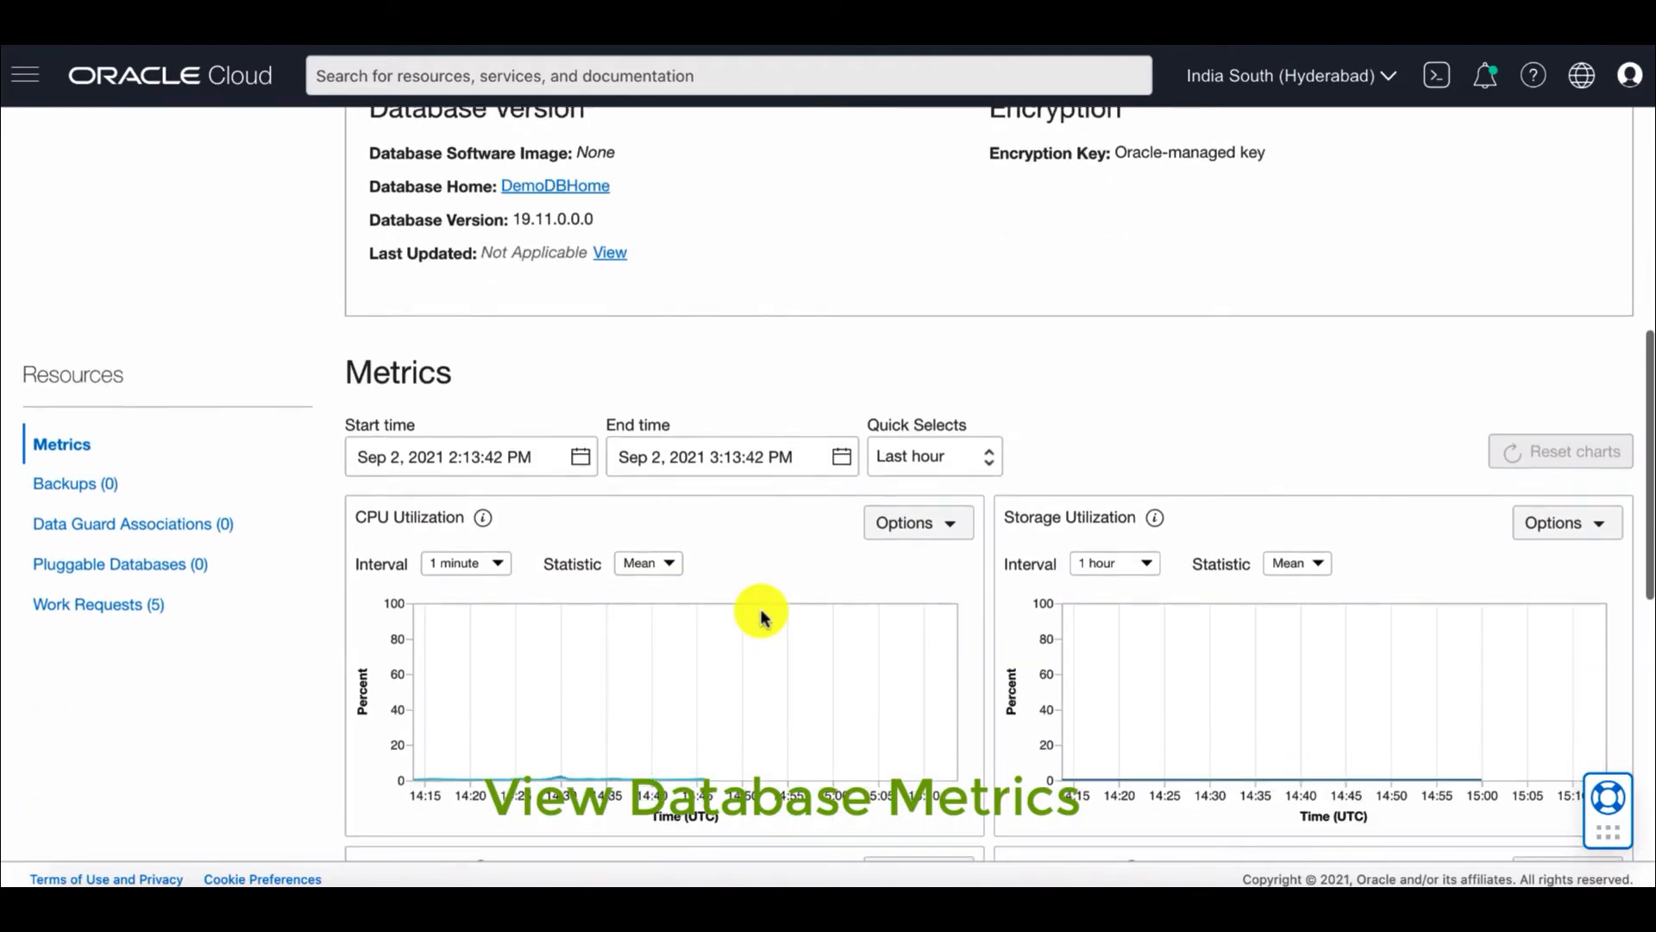
pyautogui.scroll(-3)
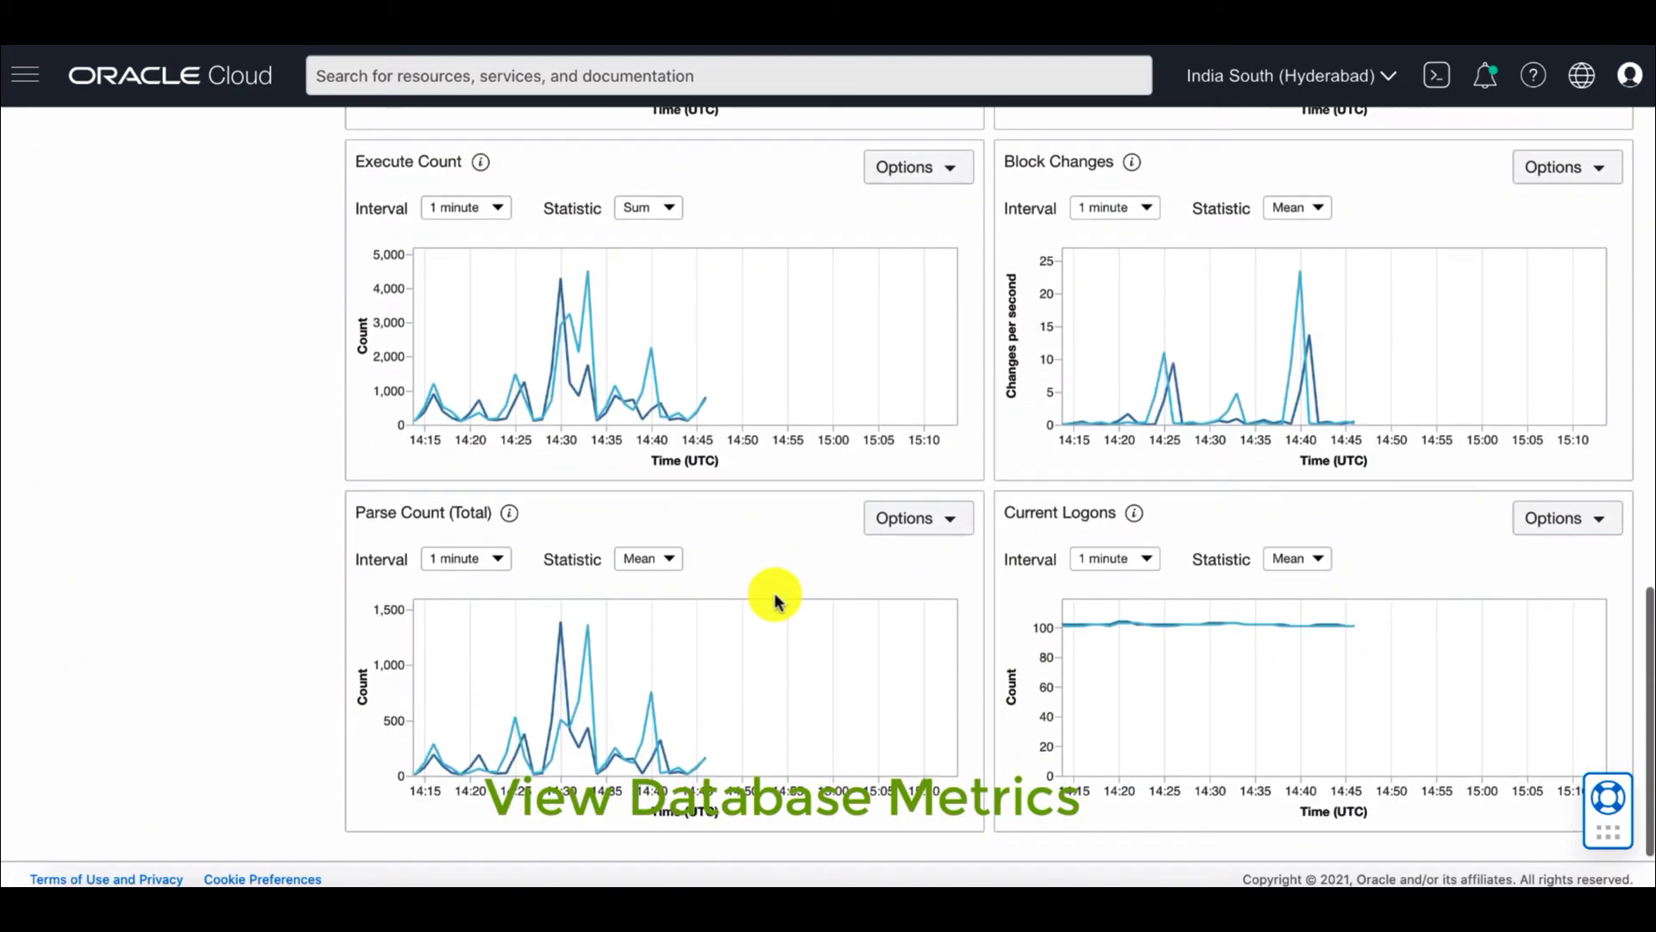
pyautogui.scroll(3)
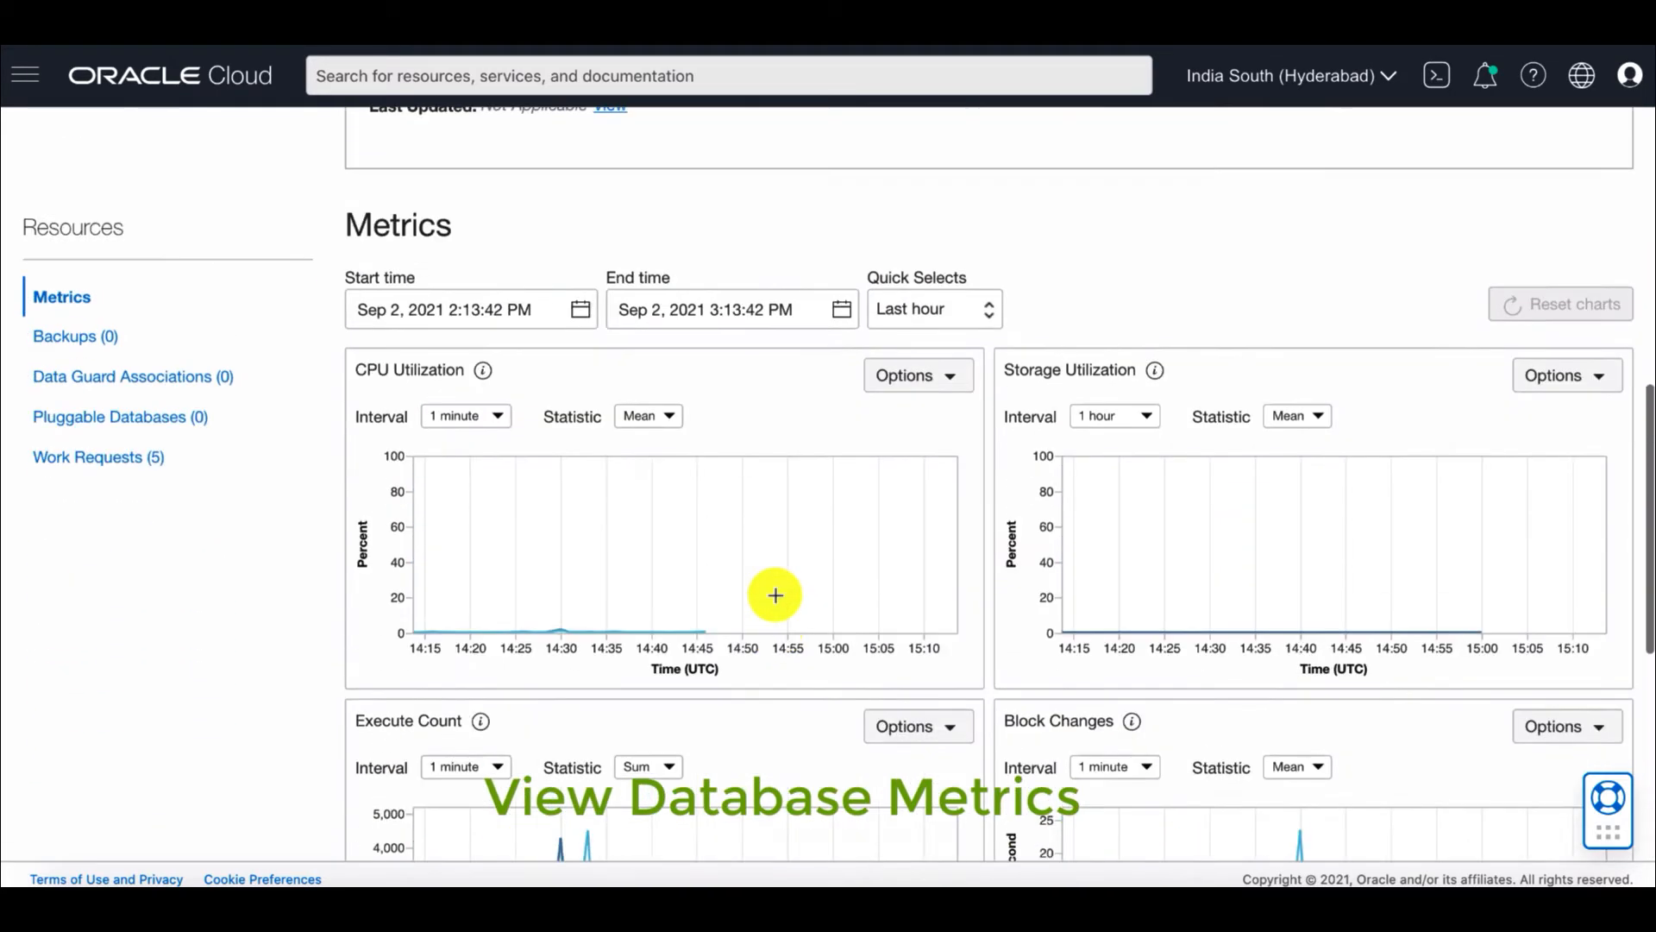
pyautogui.scroll(3)
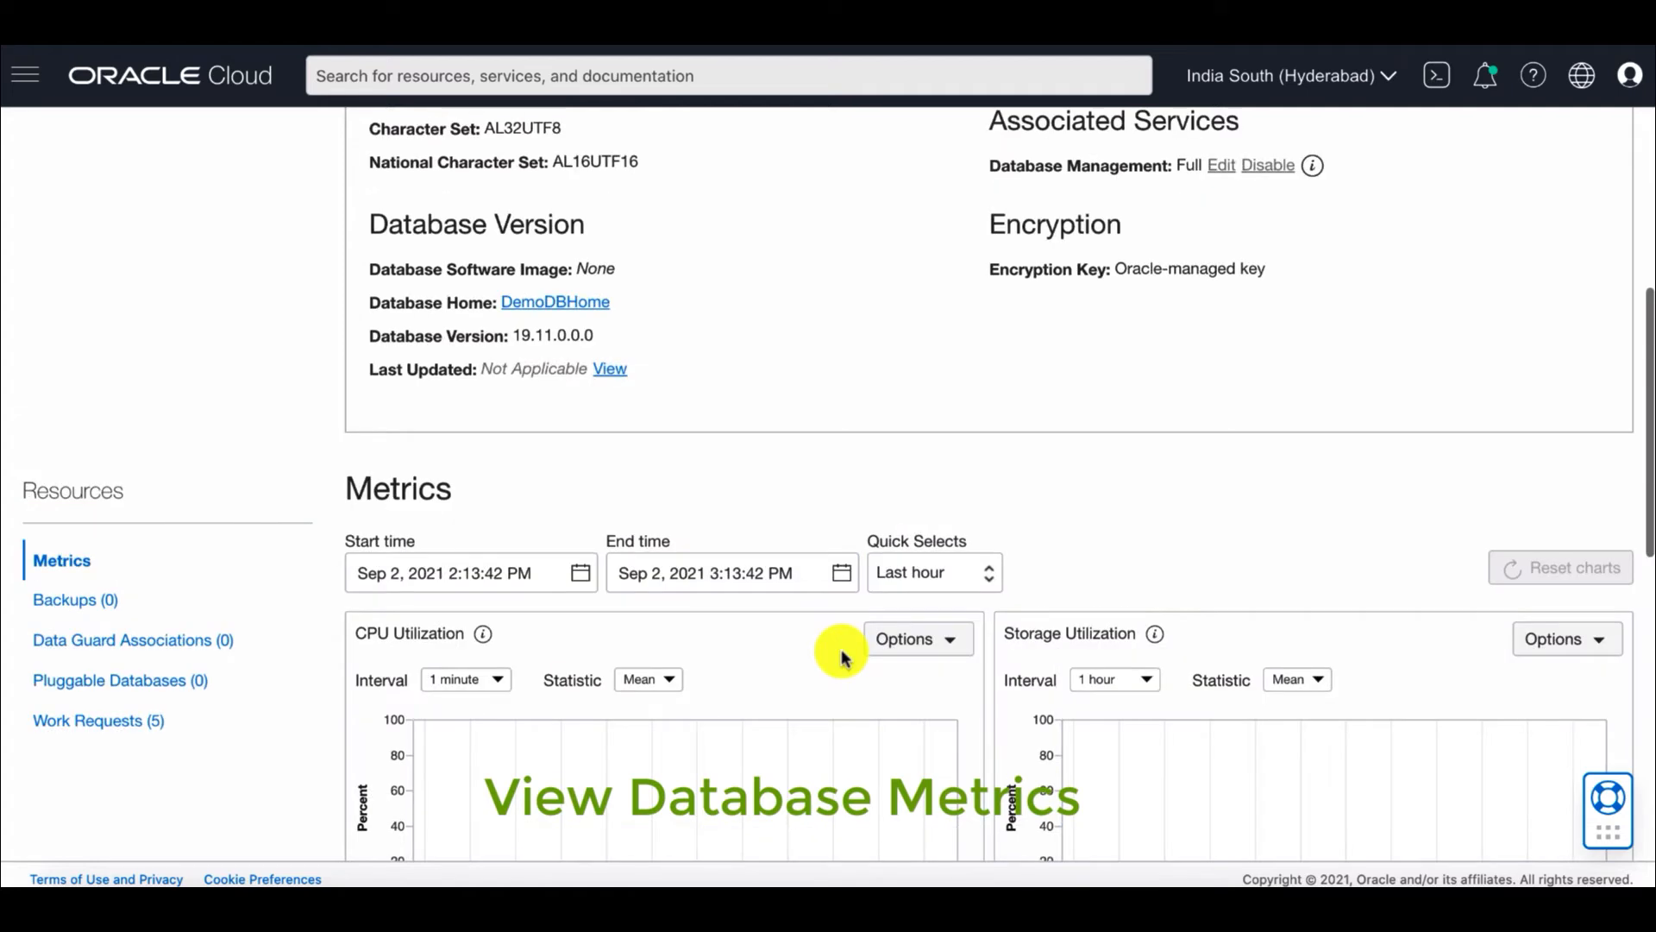
# Step: Inspect the CPU Utilization time-range and interval choices and pick a sampling interval
pyautogui.click(933, 572)
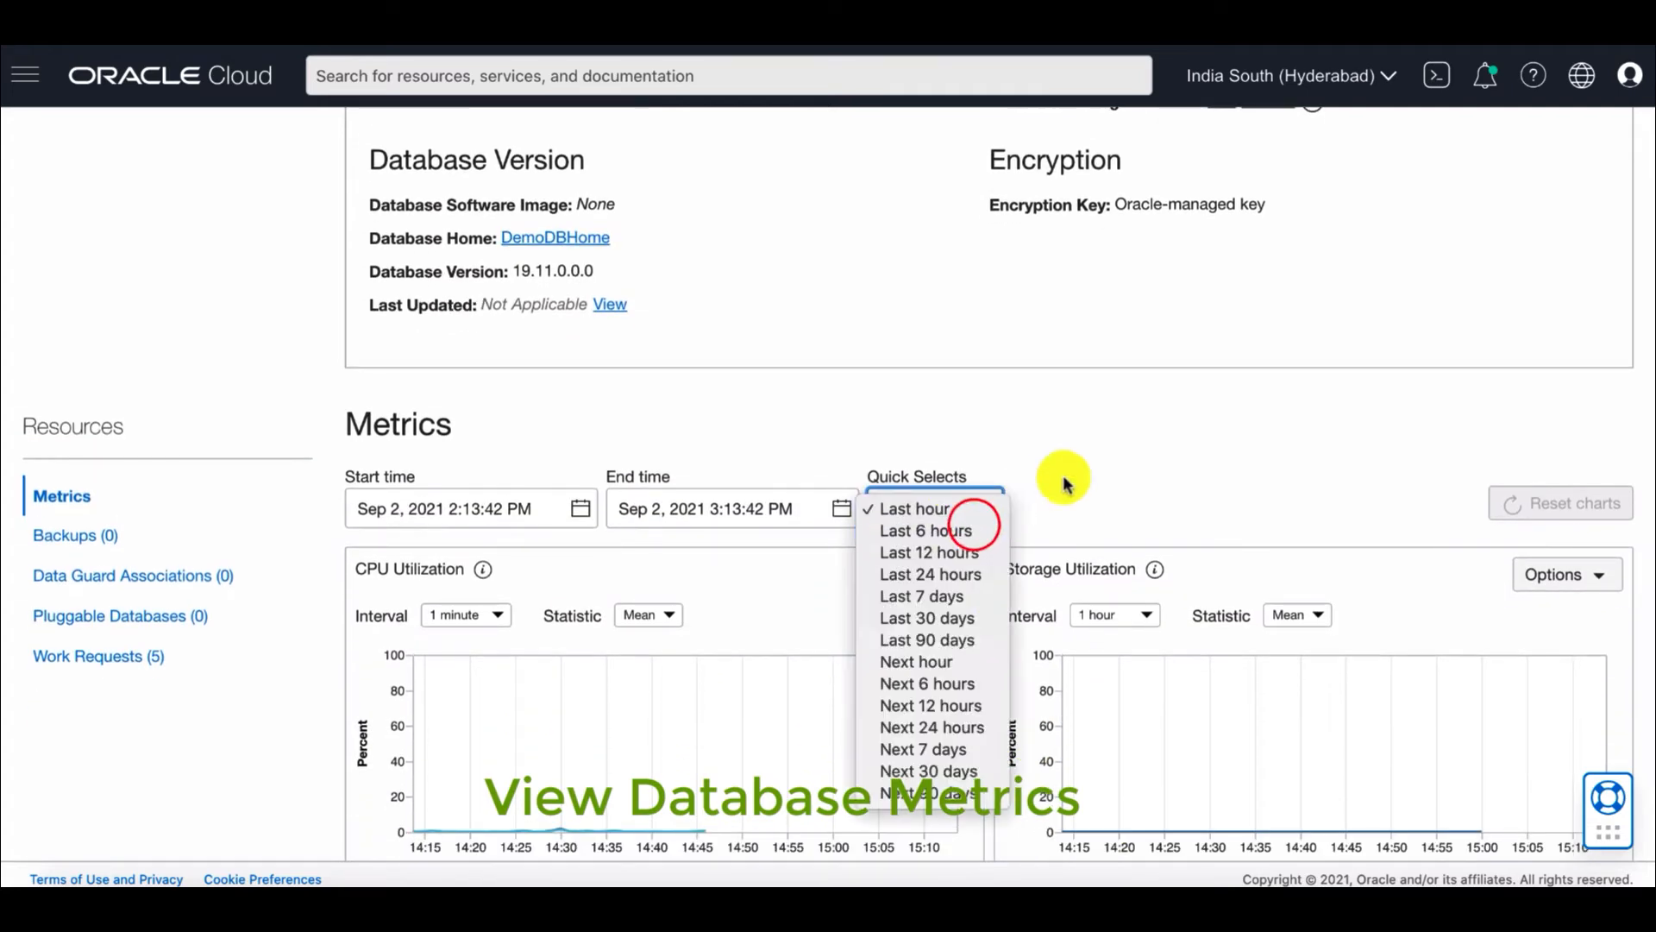
pyautogui.click(464, 614)
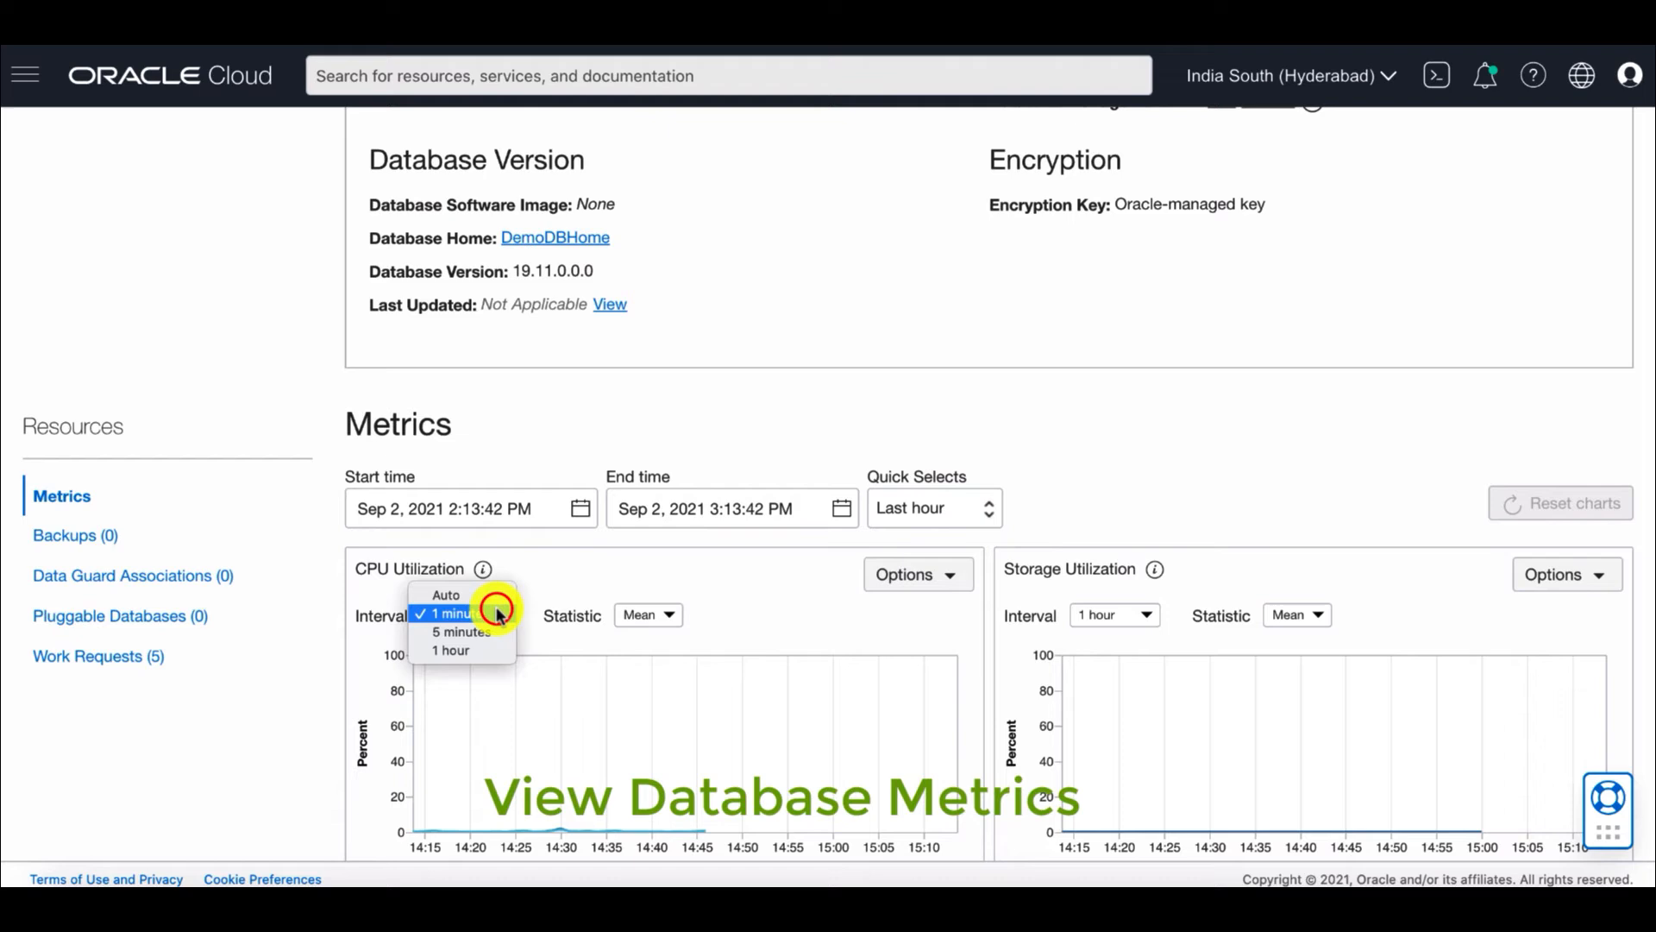
pyautogui.click(647, 614)
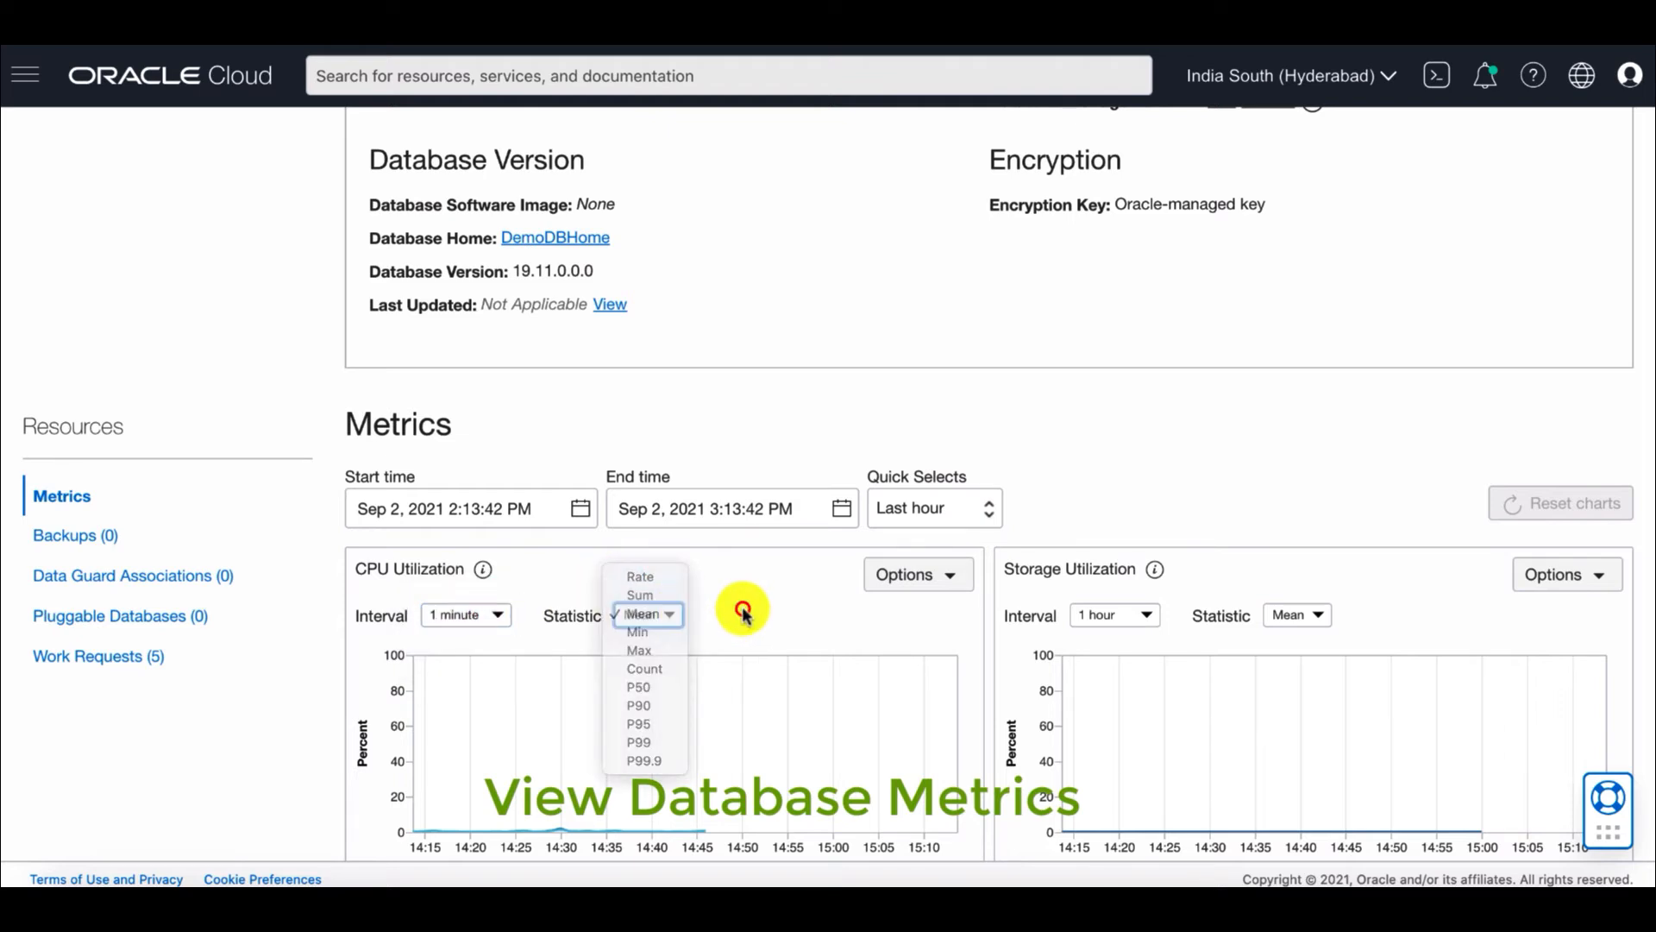
pyautogui.click(914, 573)
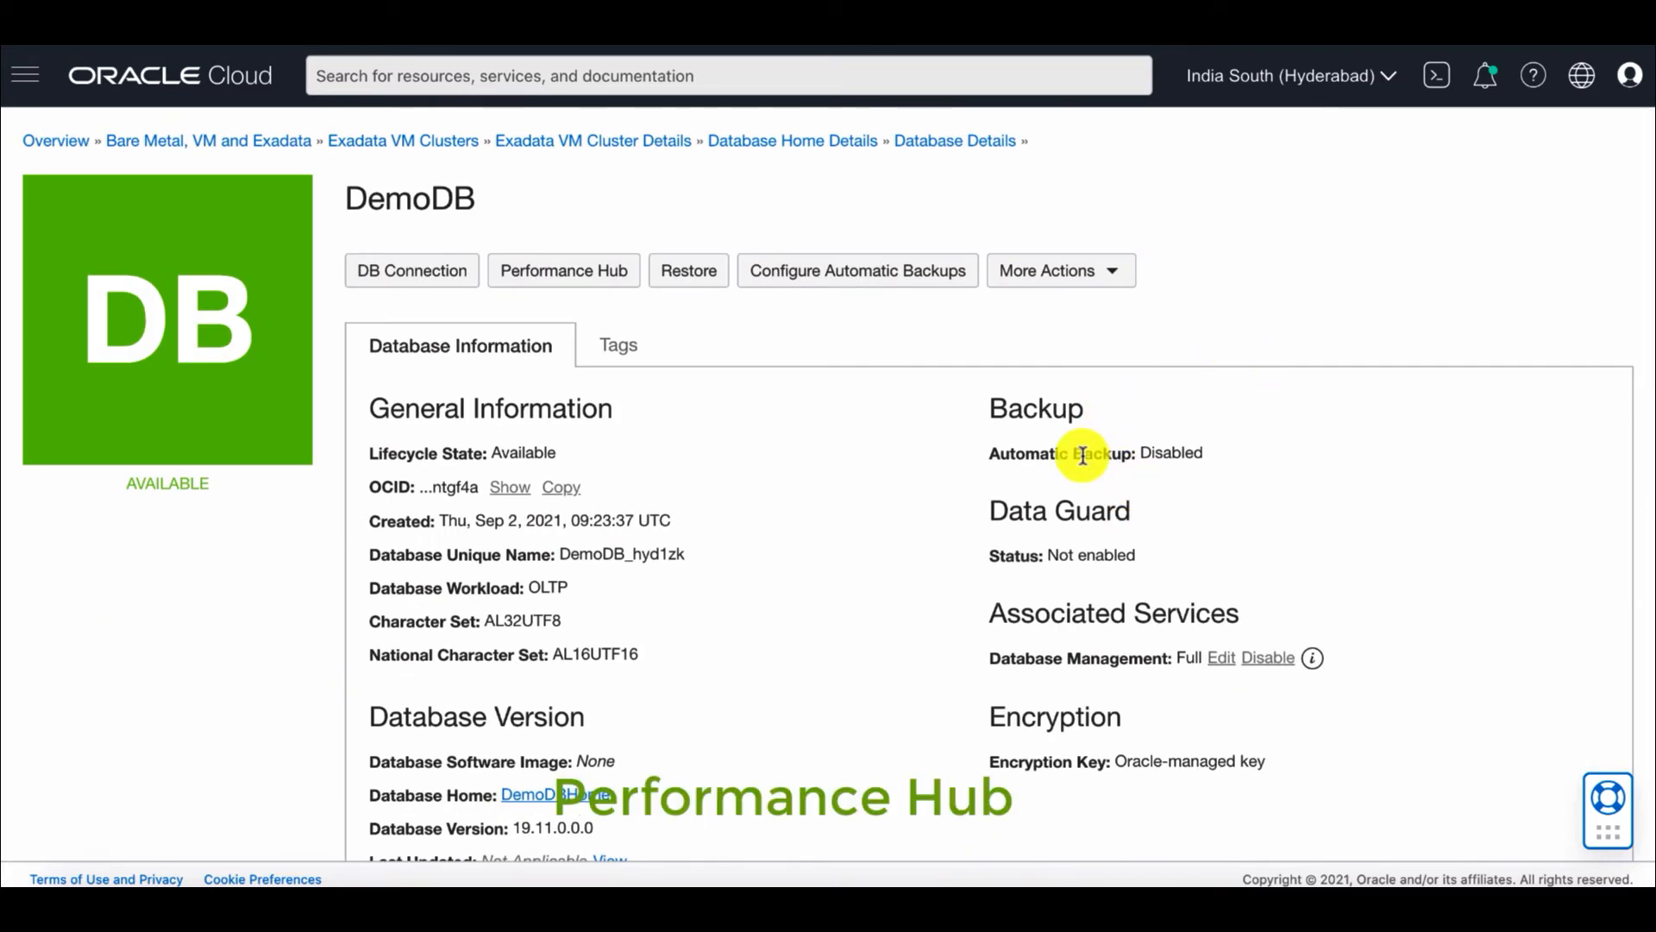
# Step: Go to DemoDB's Performance Hub and check its Quick Select time ranges and available reports
pyautogui.click(562, 270)
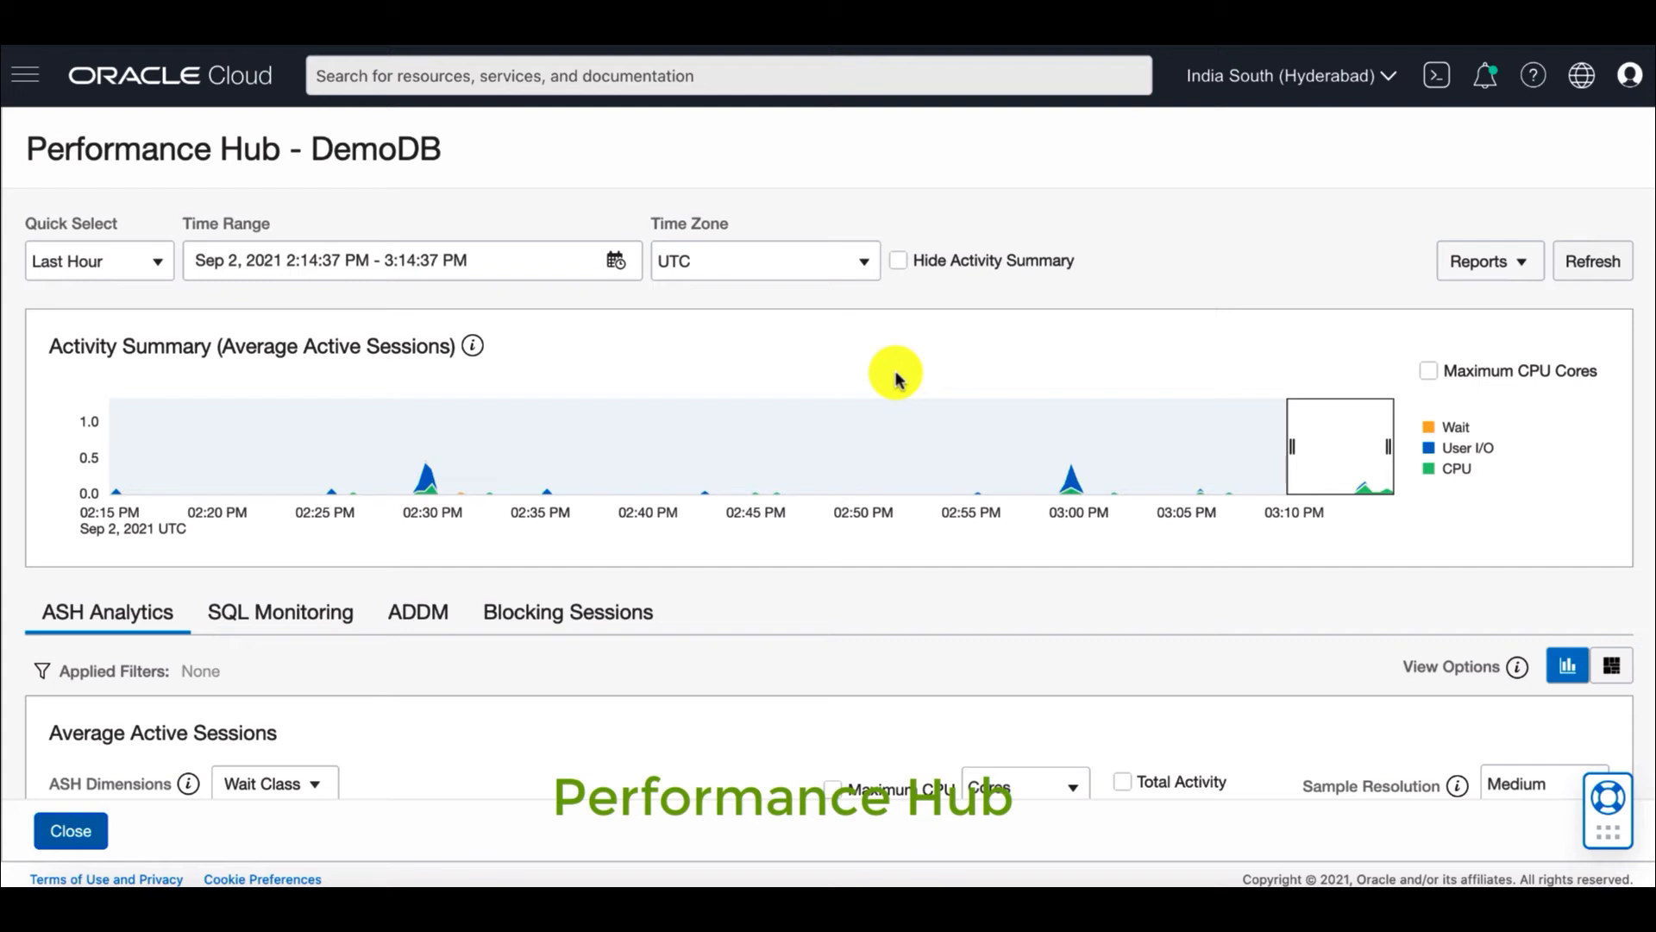
pyautogui.moveTo(543, 347)
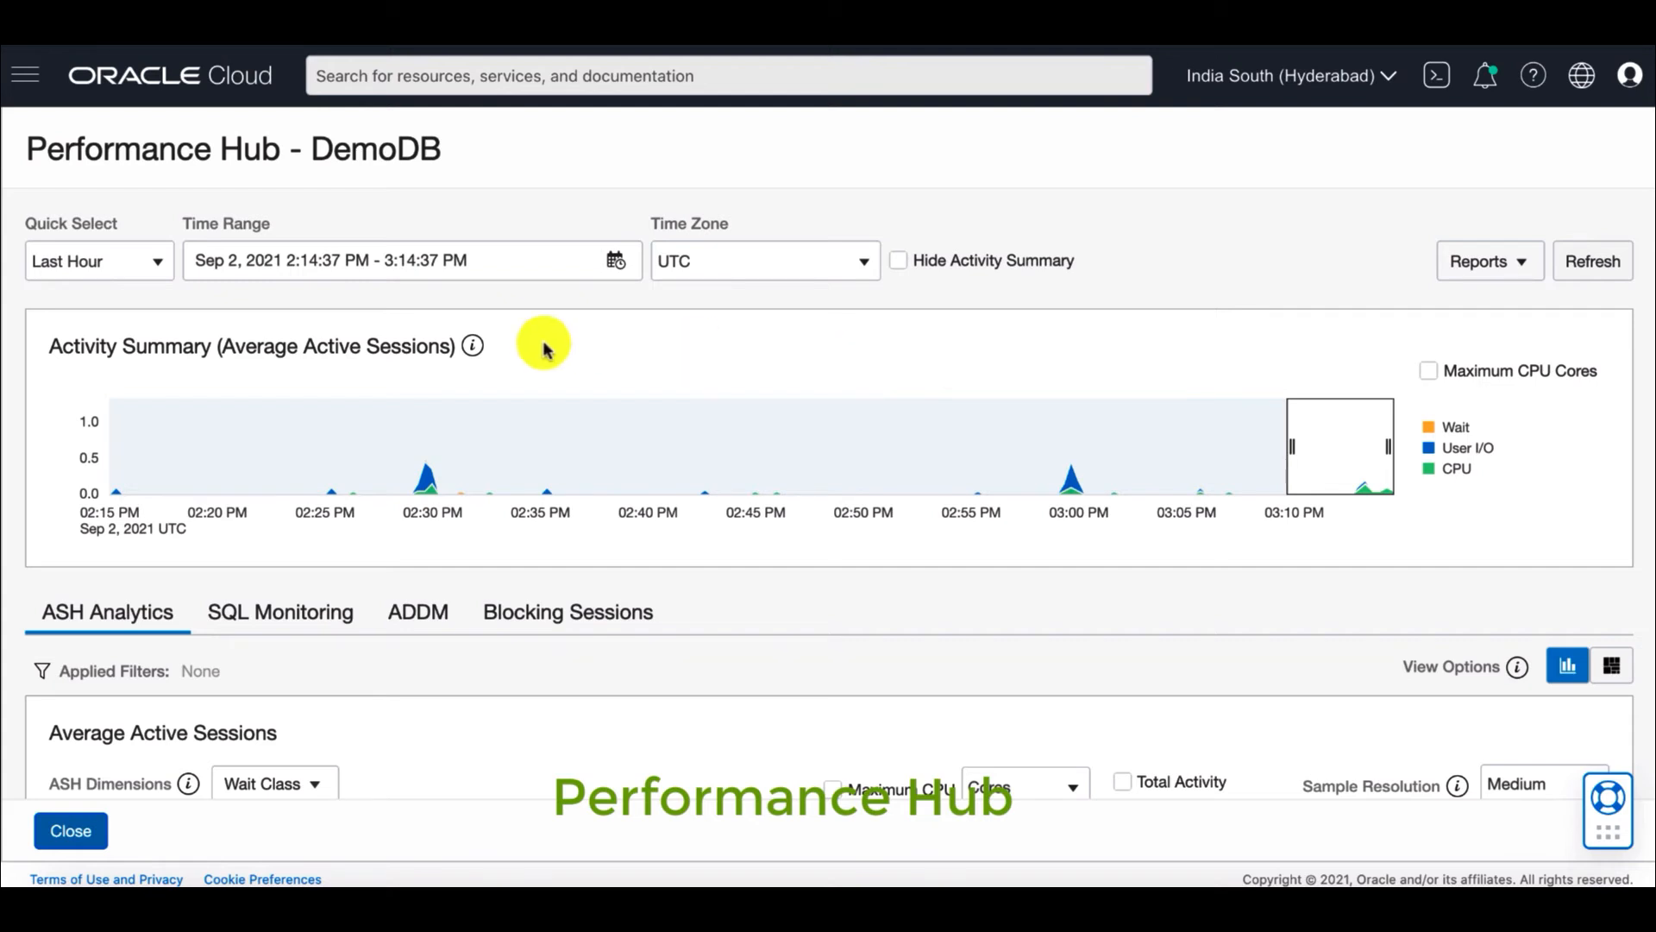
pyautogui.click(161, 261)
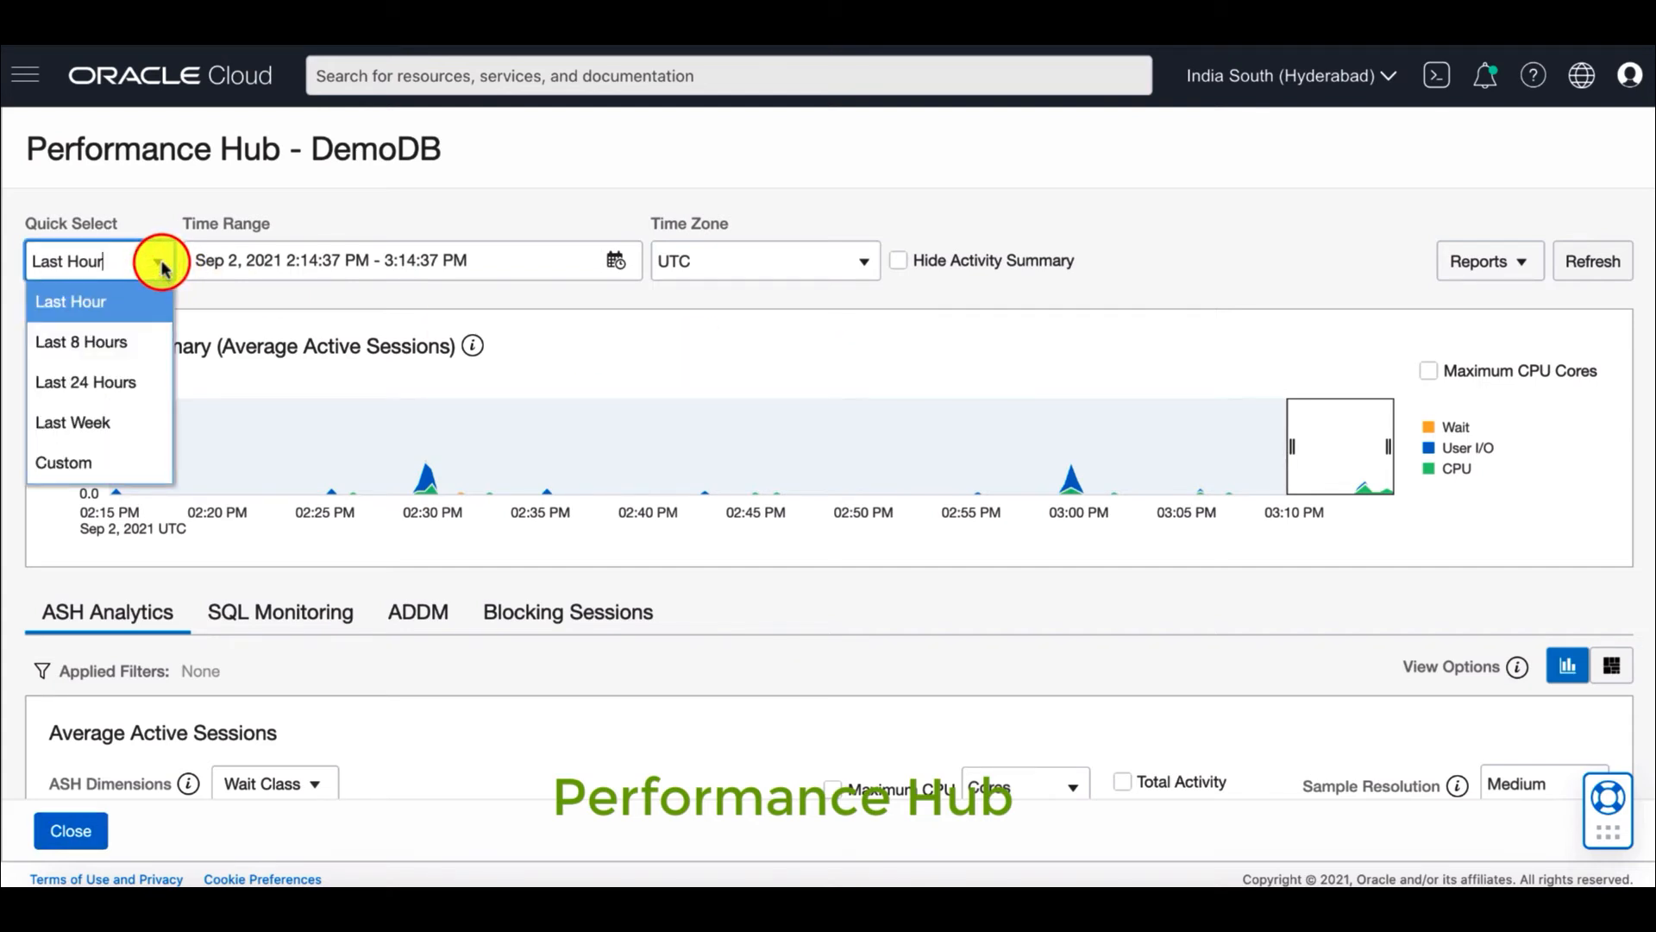
pyautogui.moveTo(533, 195)
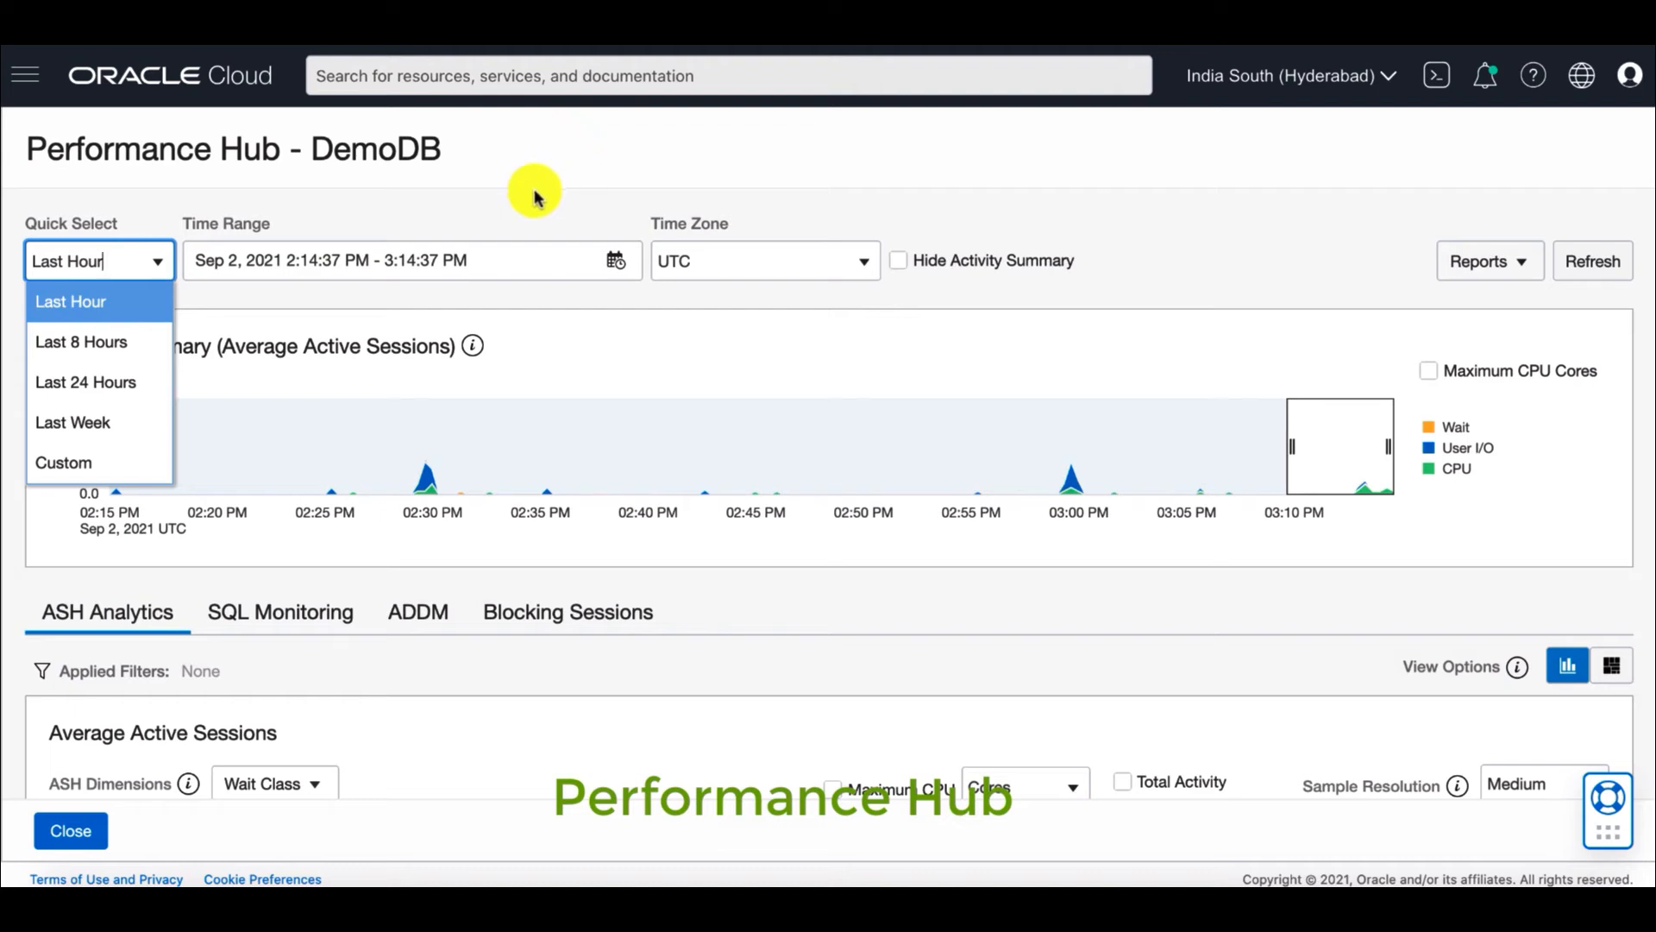
pyautogui.click(1484, 260)
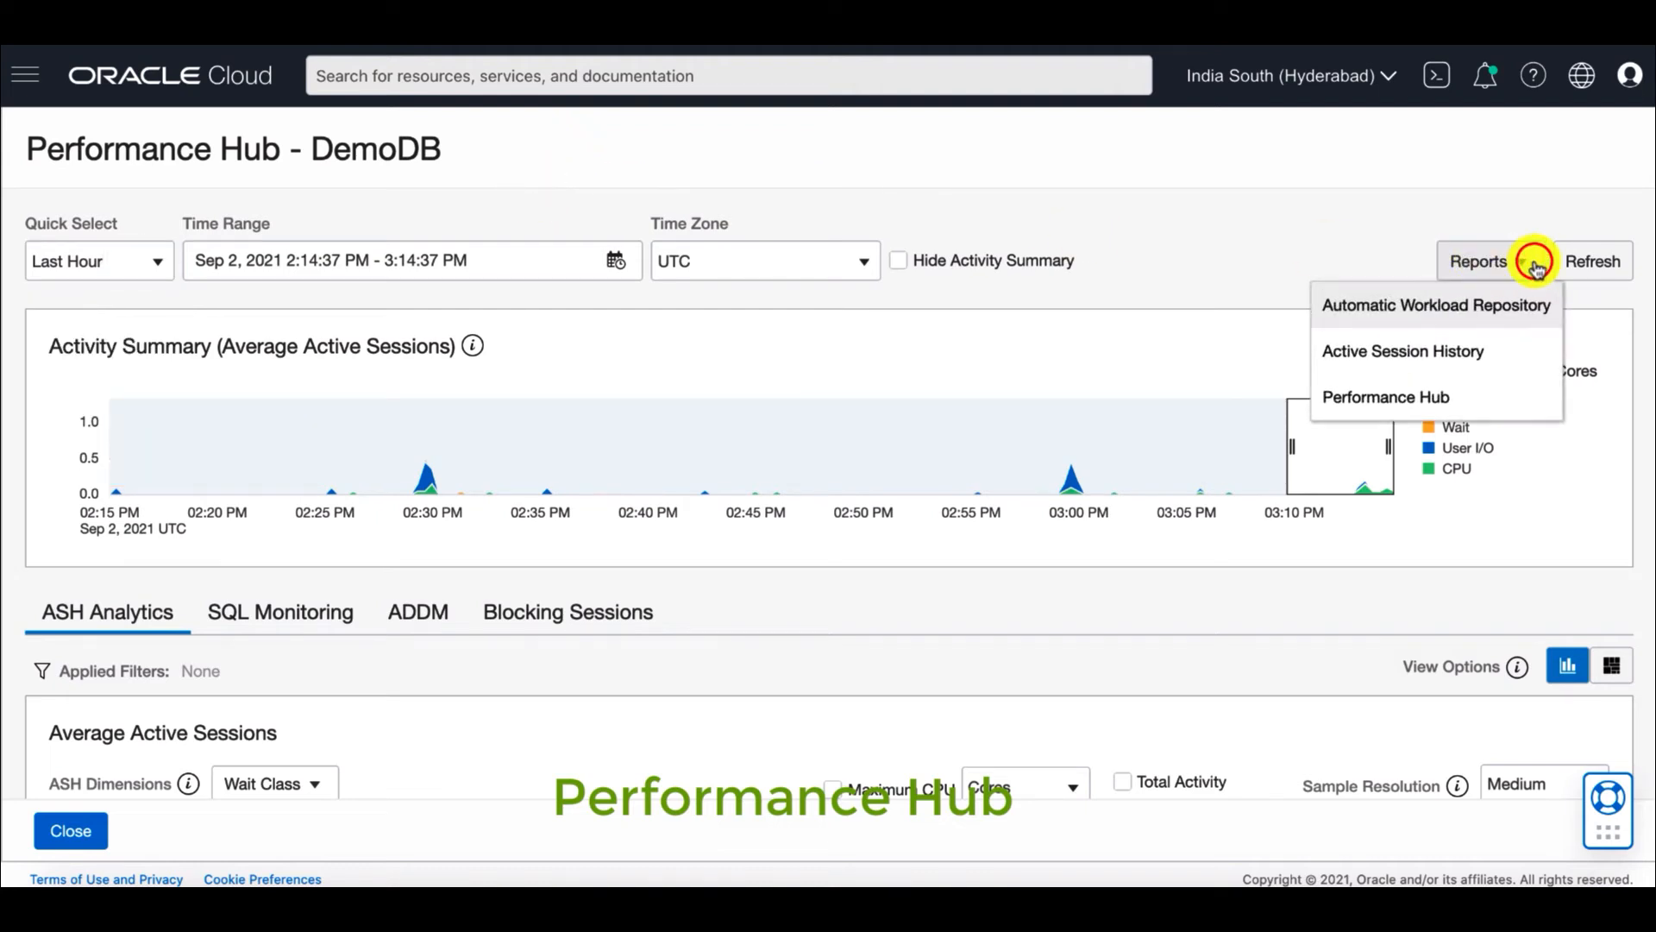
pyautogui.moveTo(1304, 233)
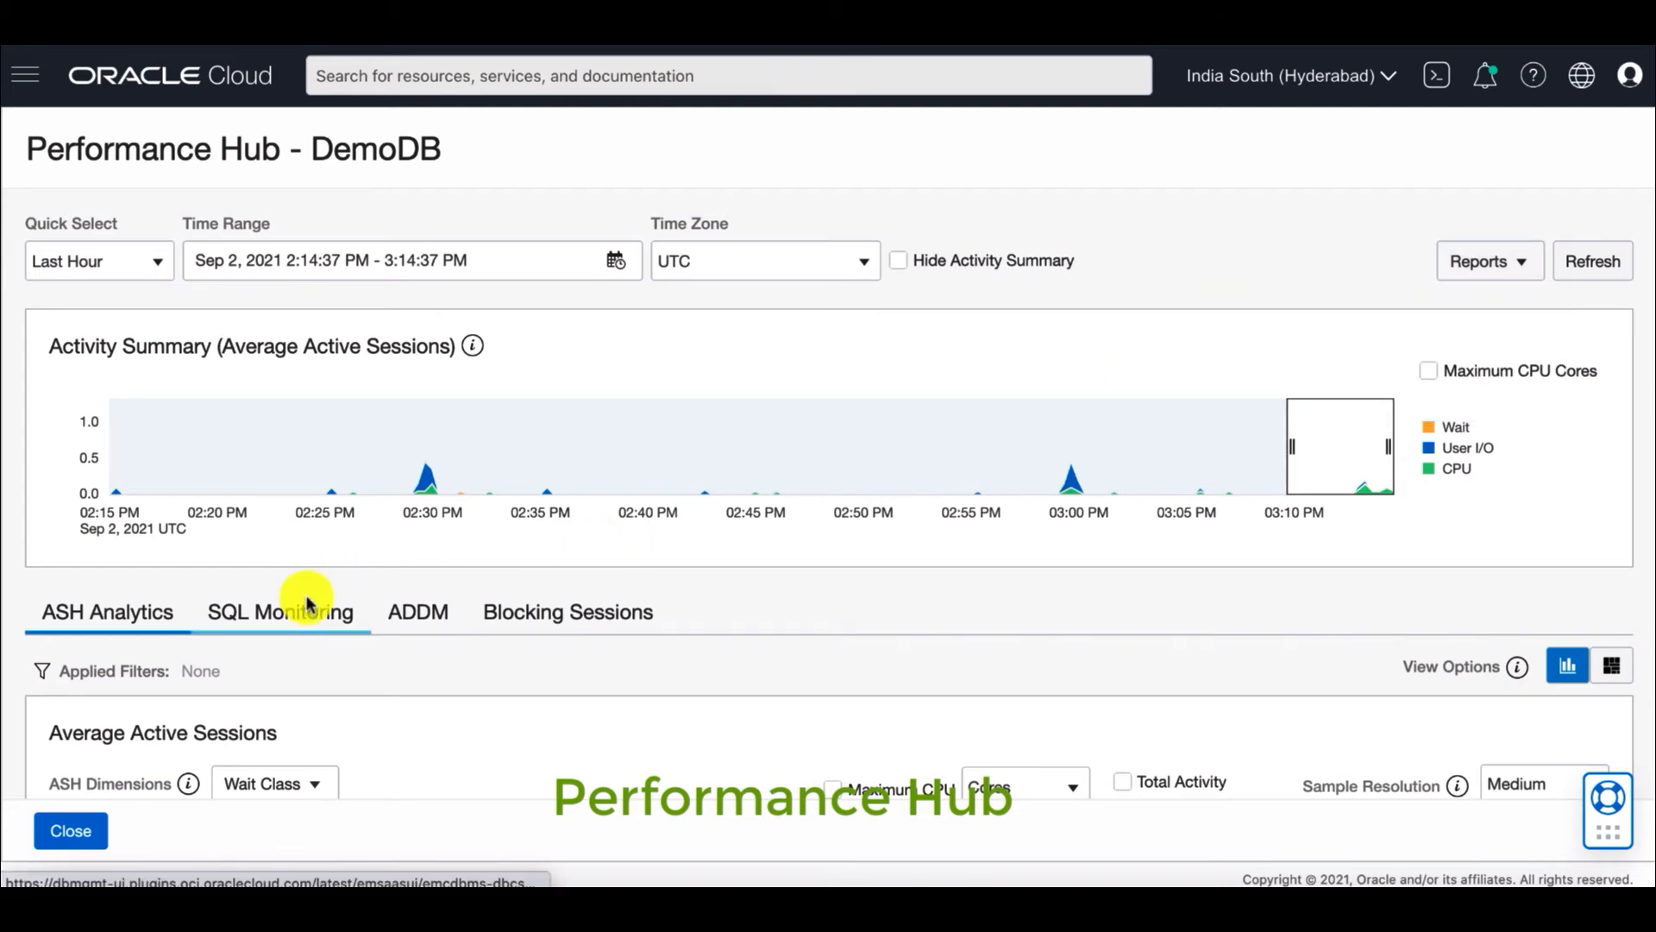
# Step: Look through the ASH tables, SQL Monitoring and ADDM findings, then start editing Database Management
pyautogui.click(280, 611)
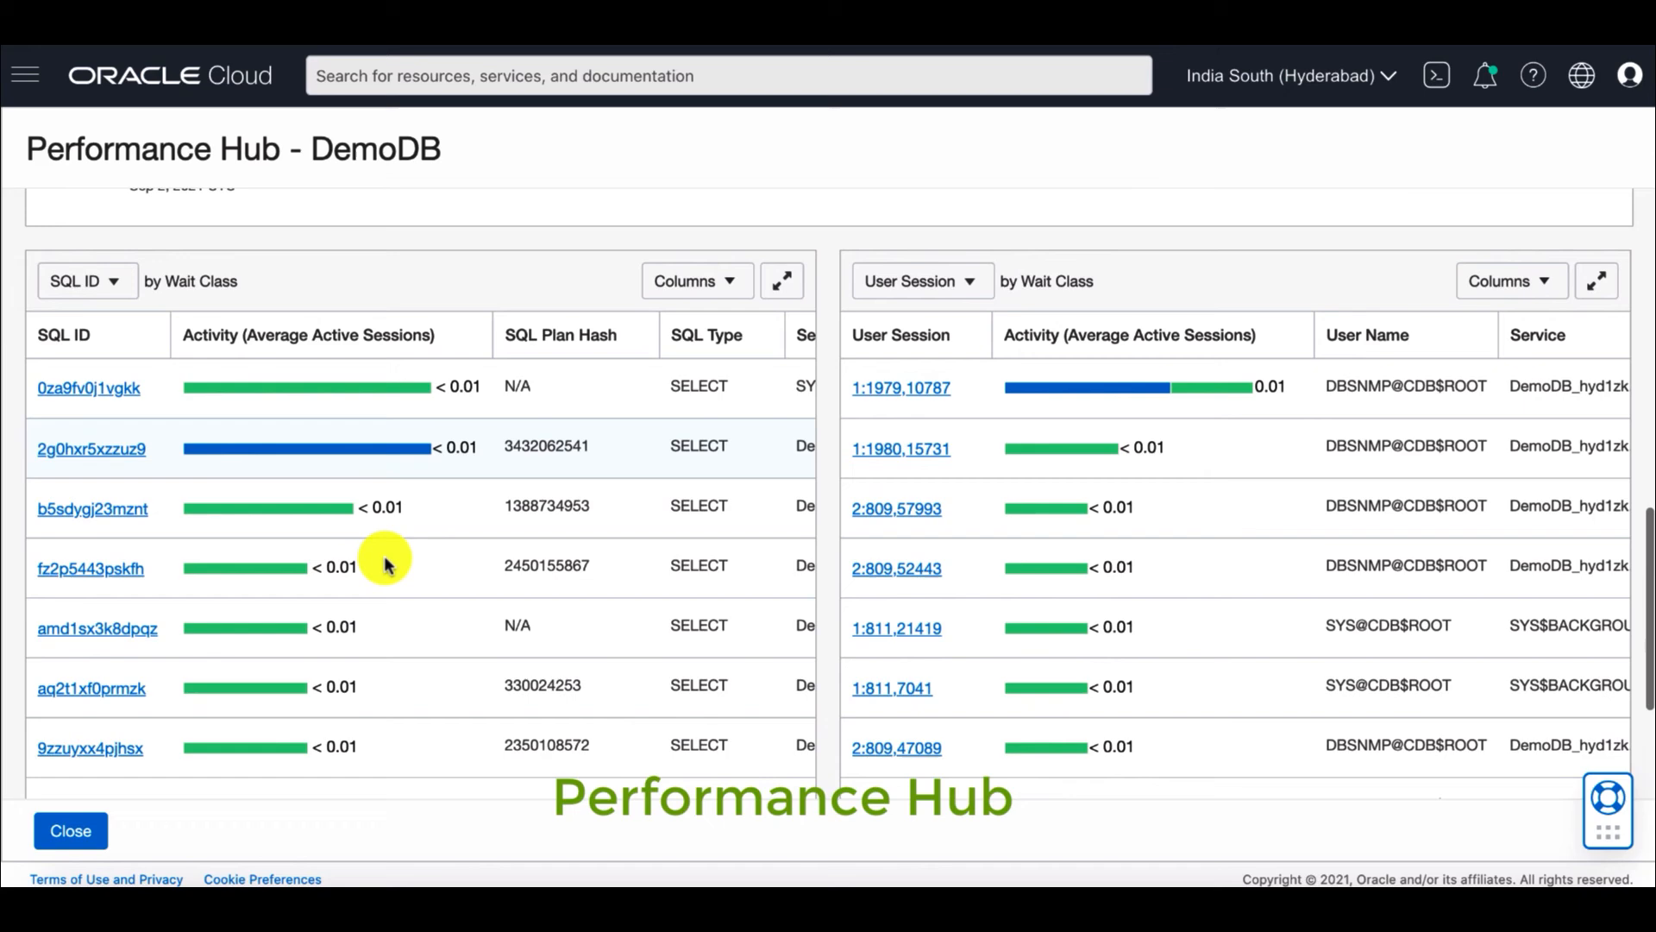
pyautogui.scroll(-3)
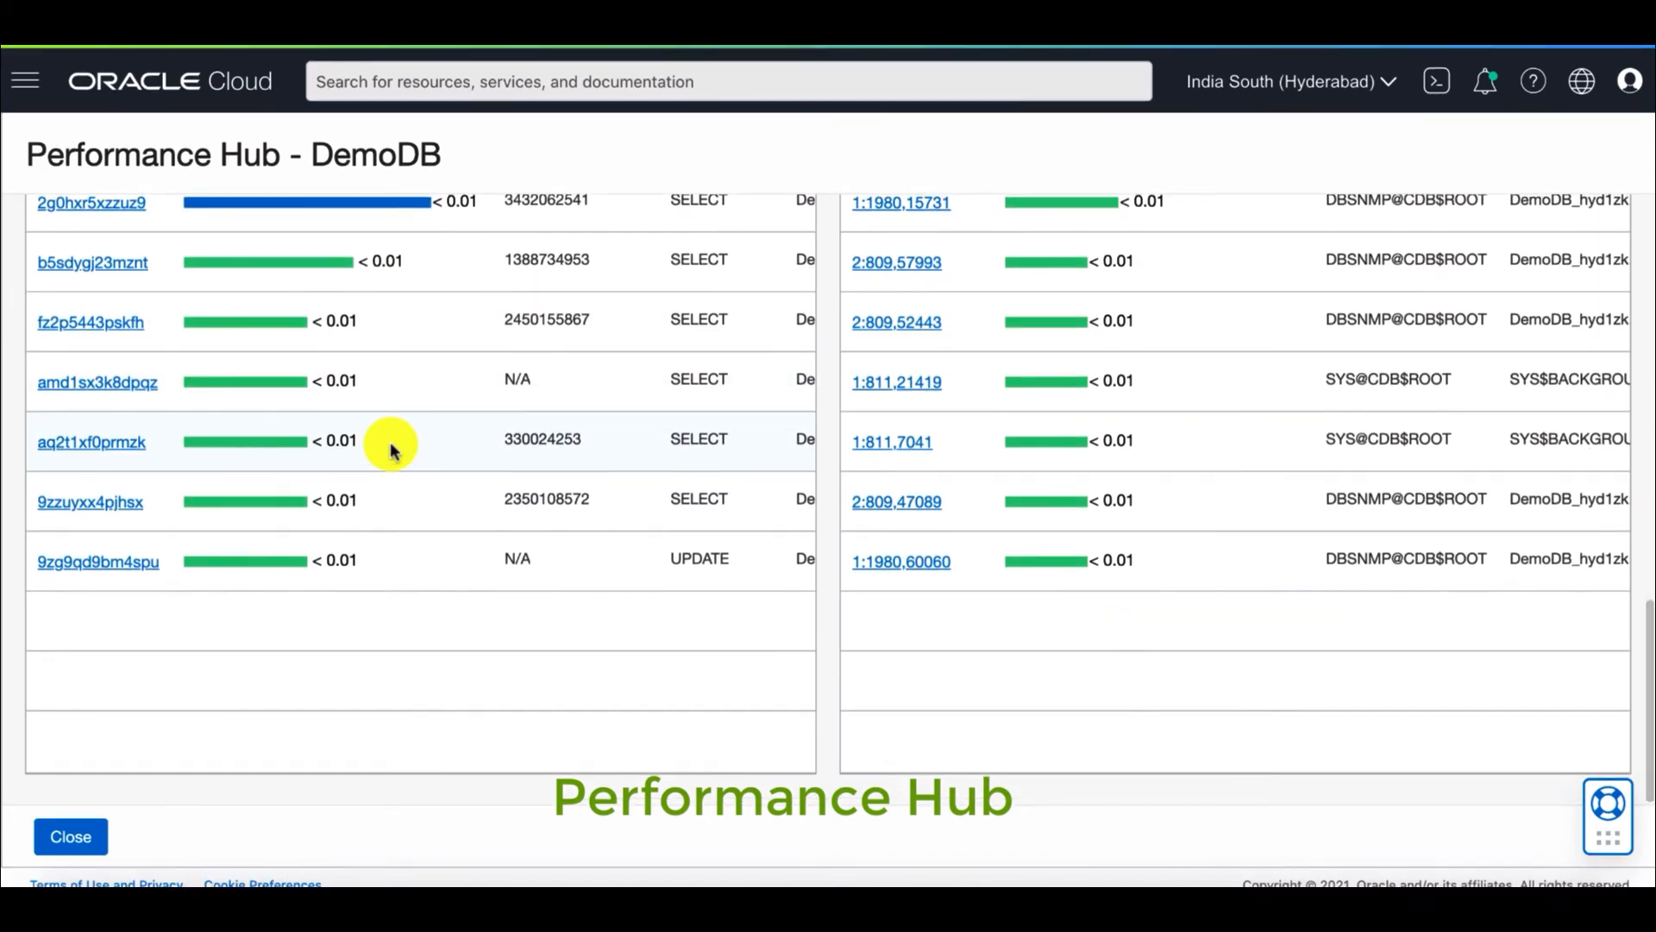
pyautogui.click(279, 393)
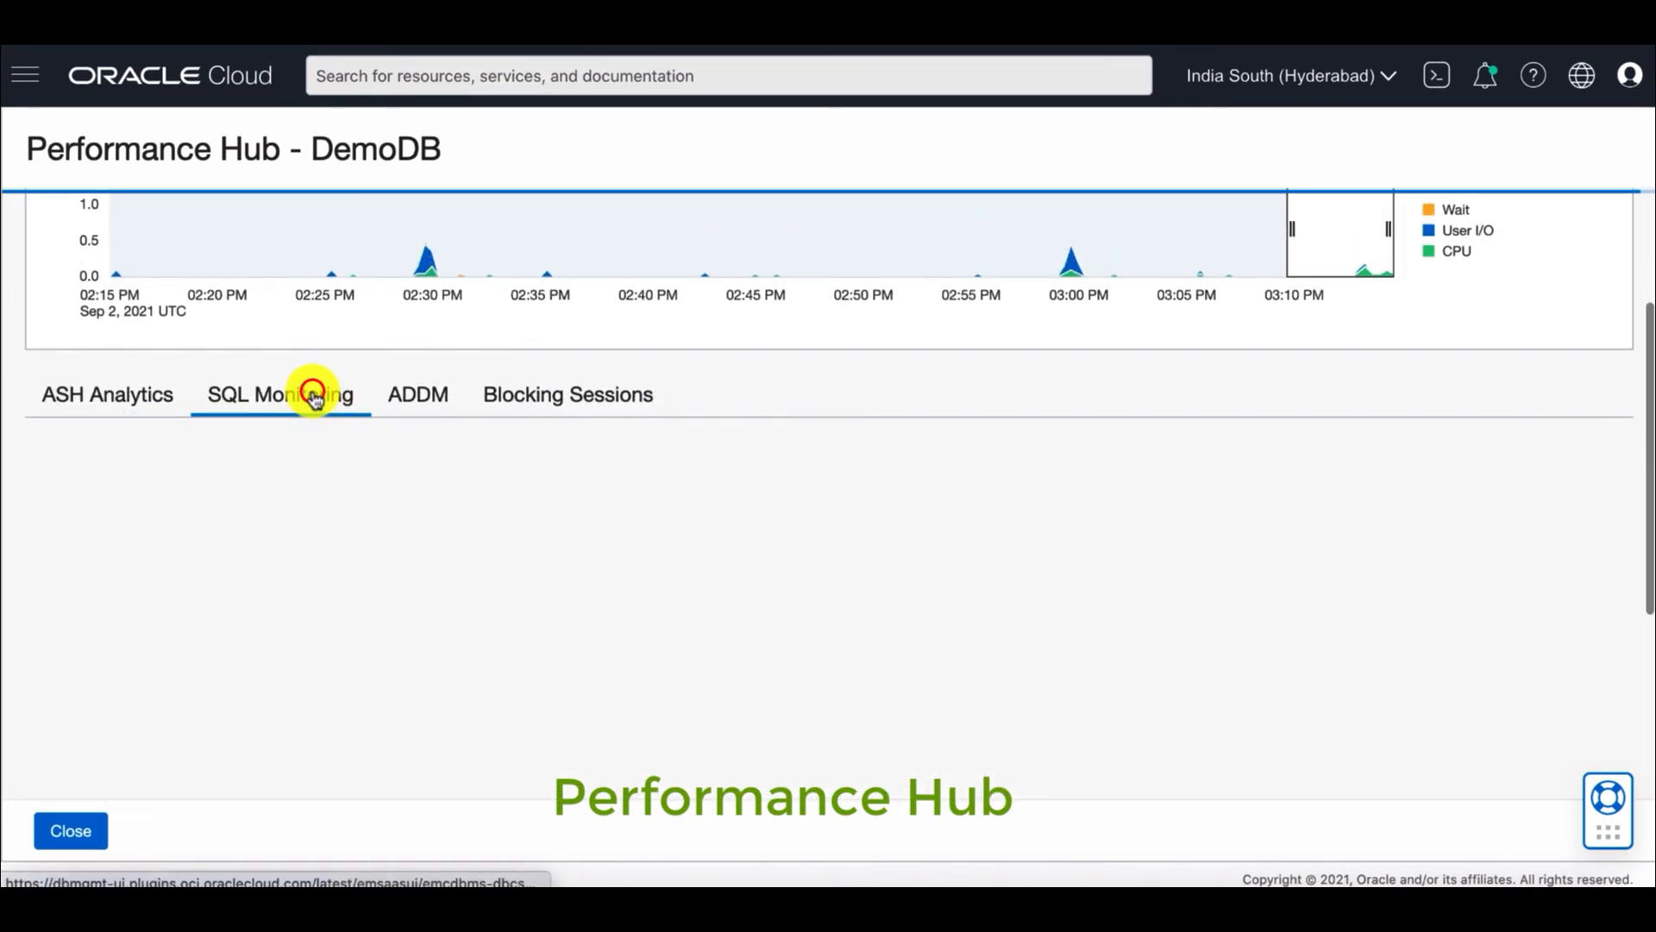
pyautogui.click(417, 393)
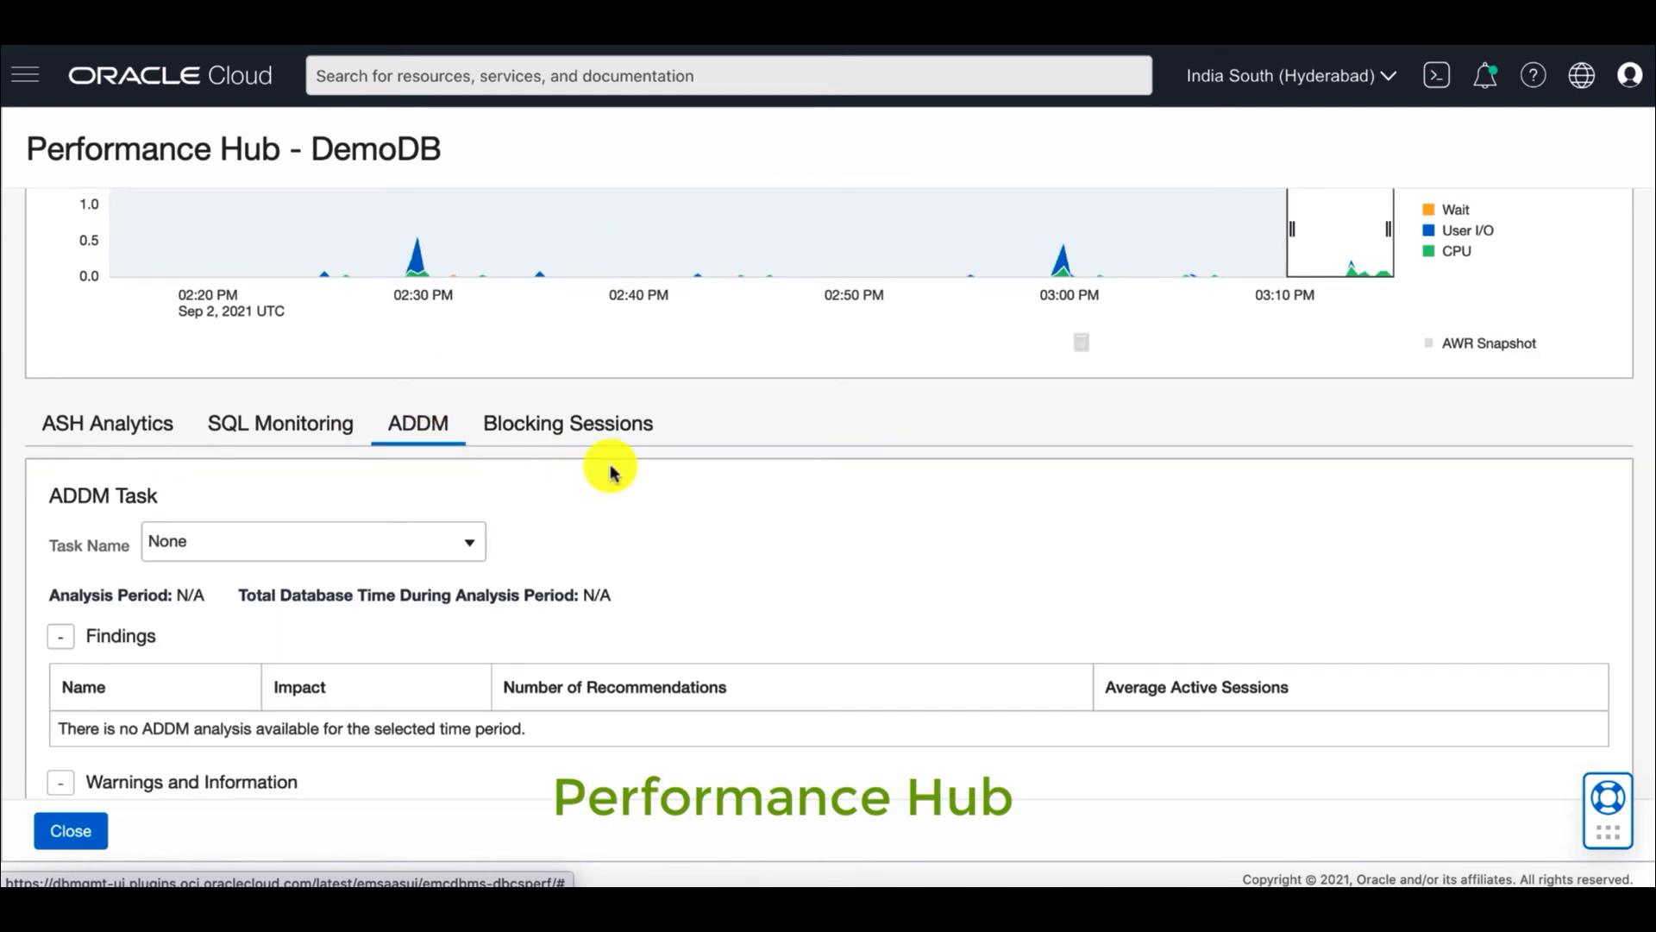
pyautogui.click(69, 829)
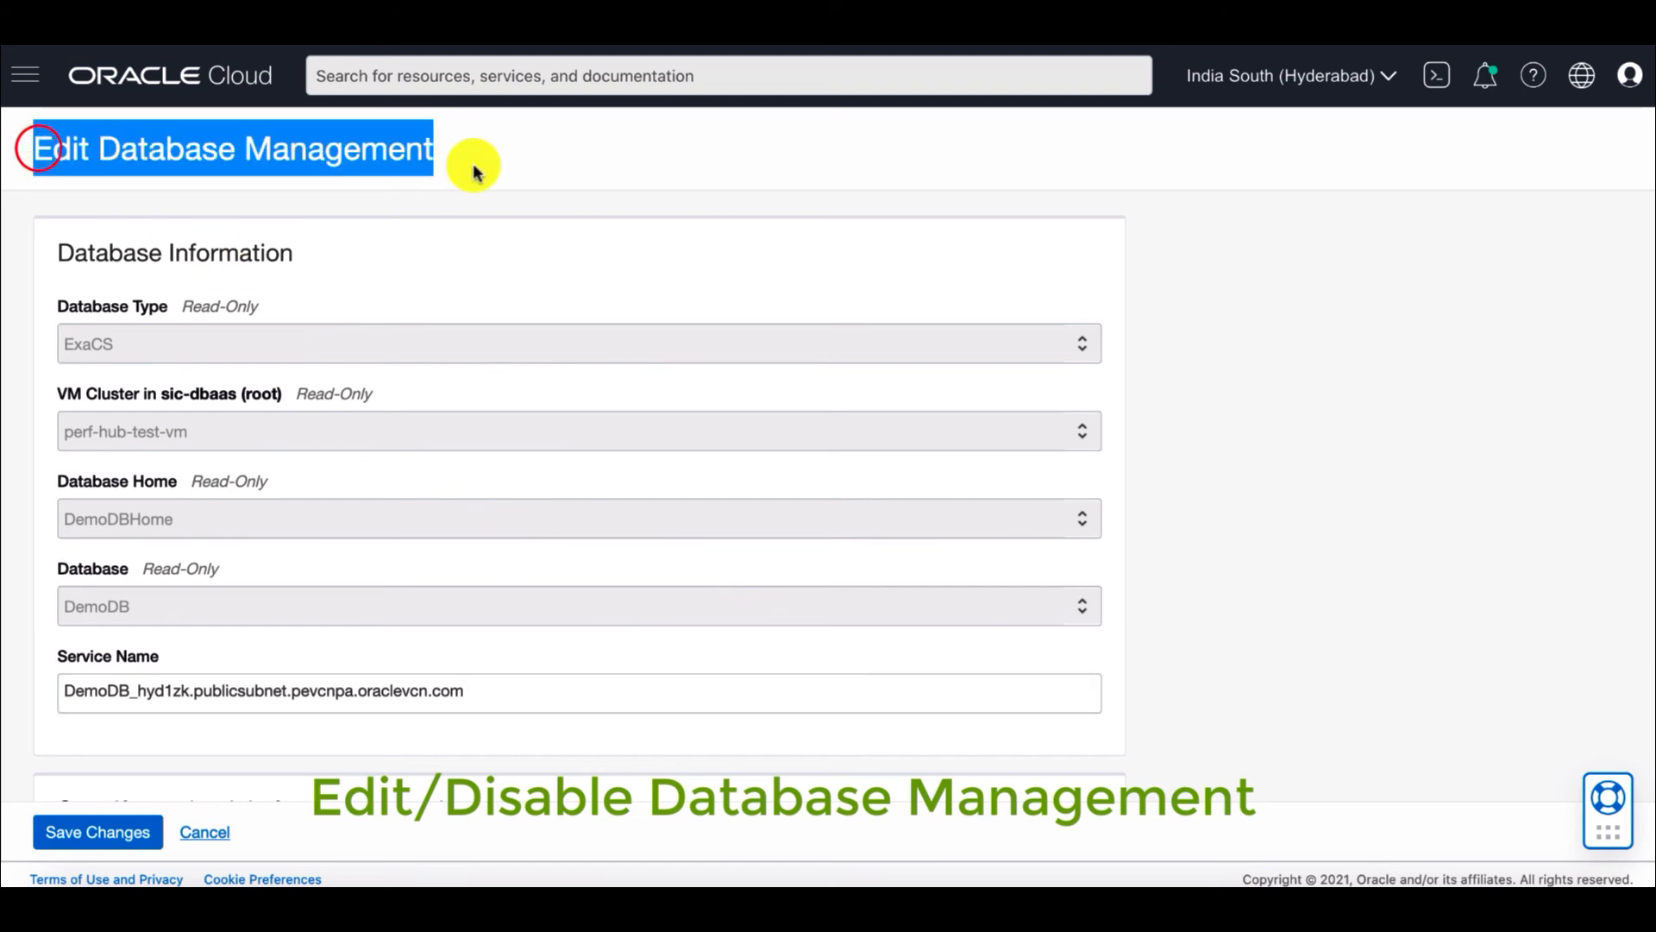
# Step: Review the Edit Database Management form with Full Management and cancel without saving
pyautogui.scroll(-3)
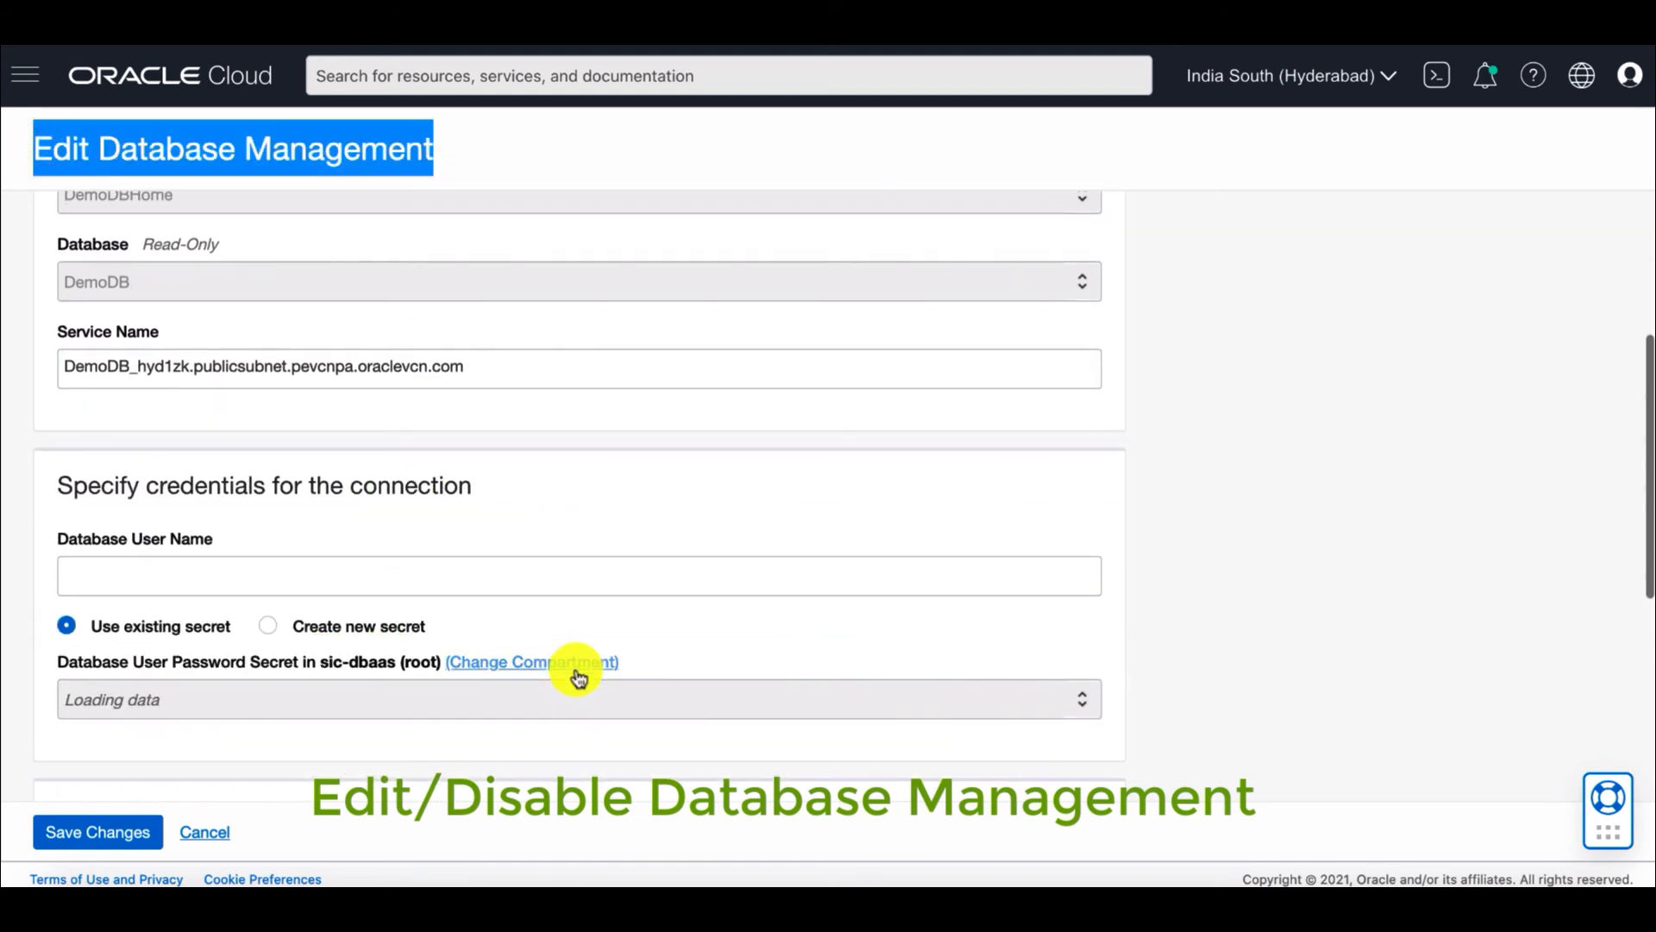
pyautogui.scroll(-3)
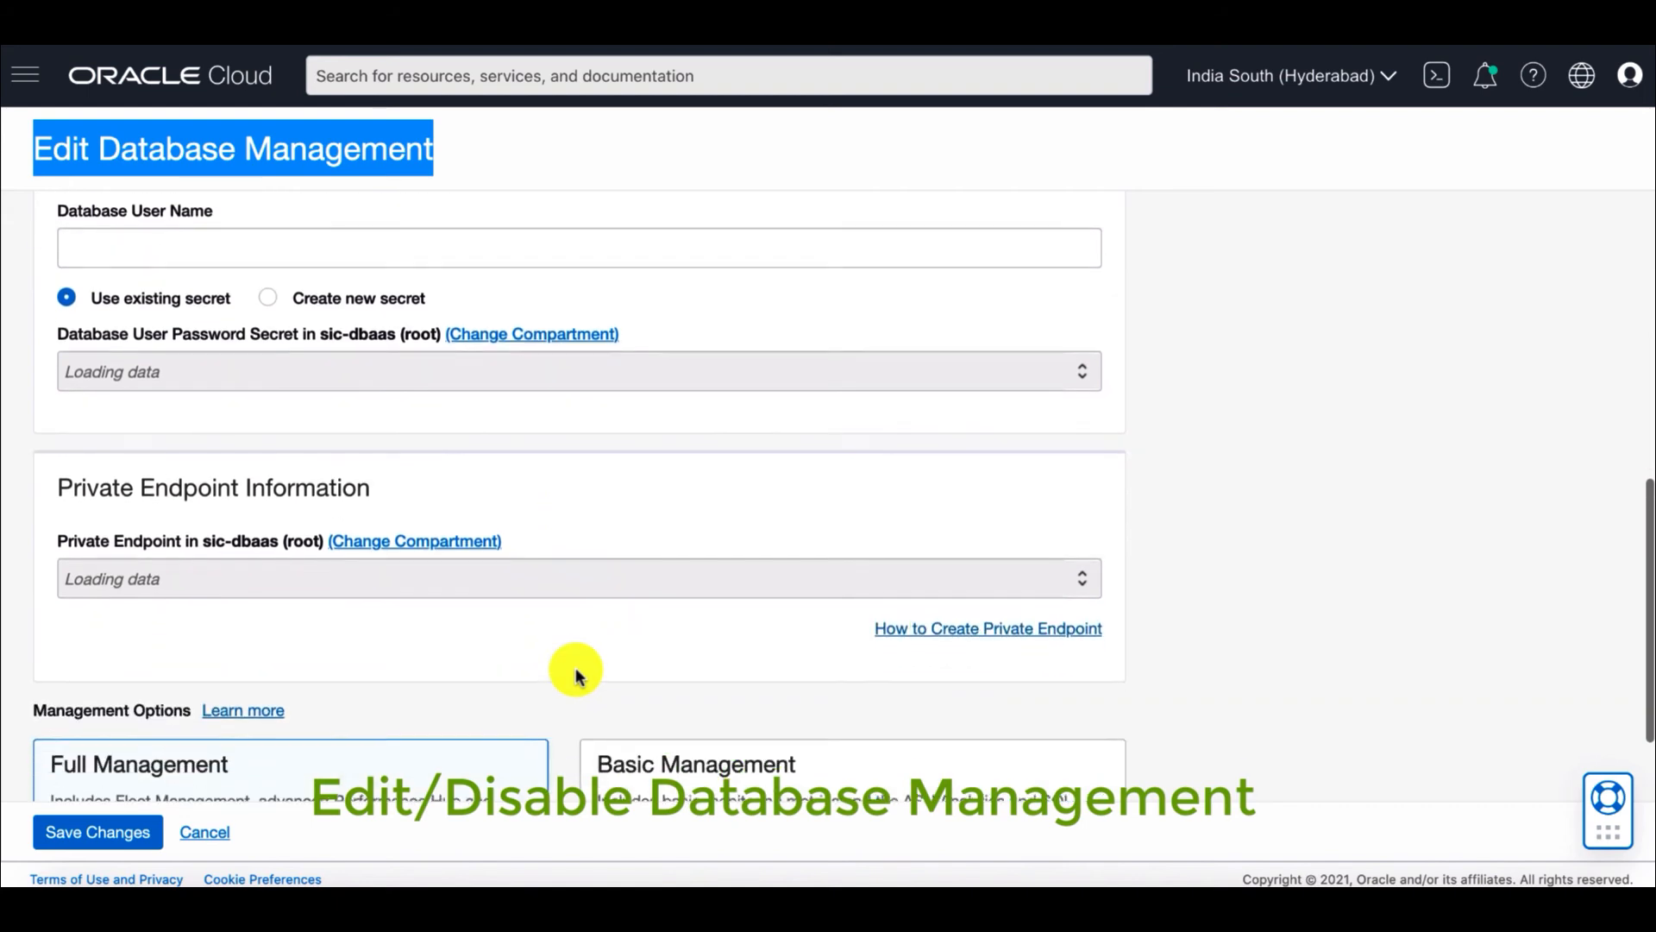
pyautogui.scroll(-3)
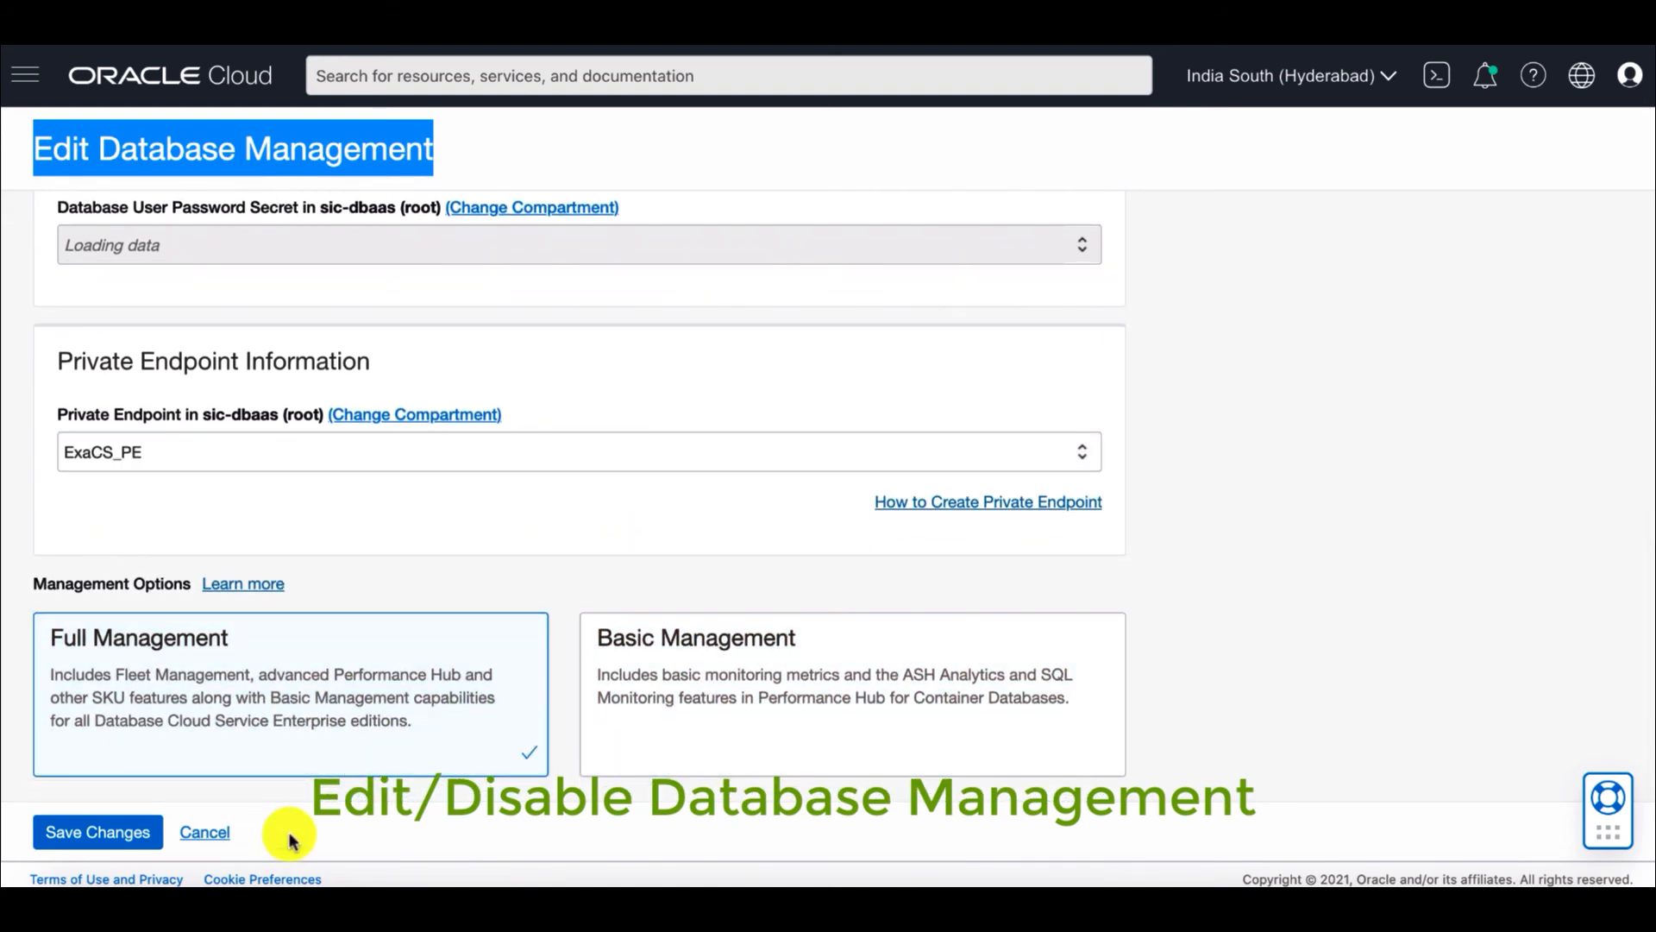
pyautogui.click(96, 832)
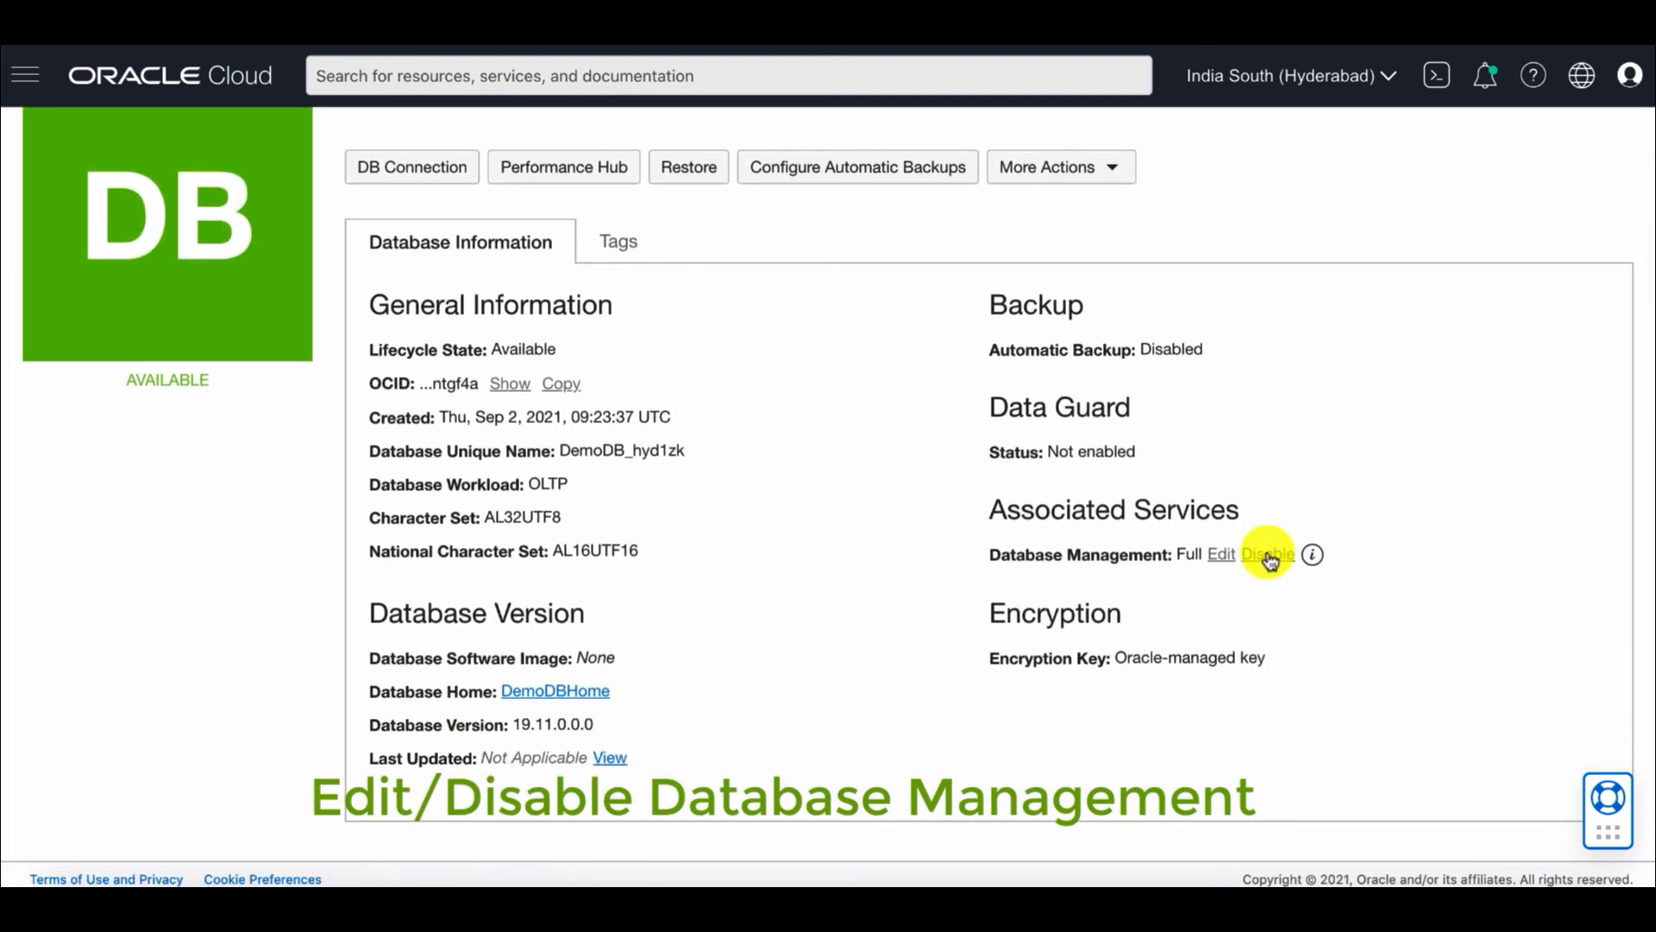
pyautogui.click(1268, 554)
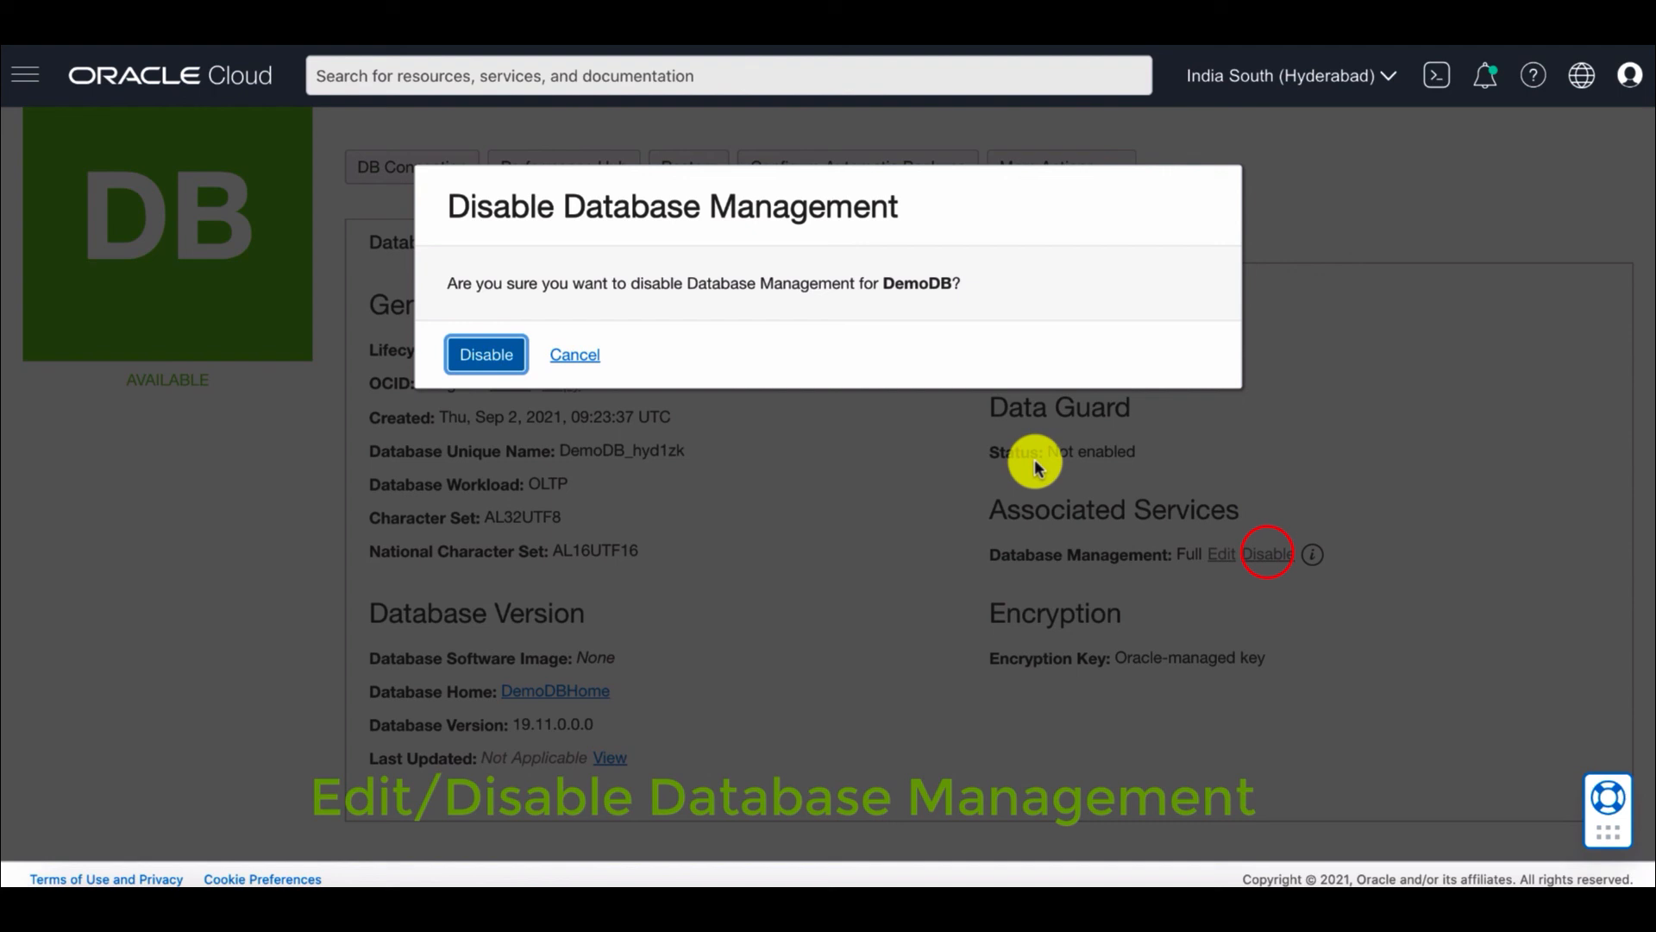
pyautogui.moveTo(821, 428)
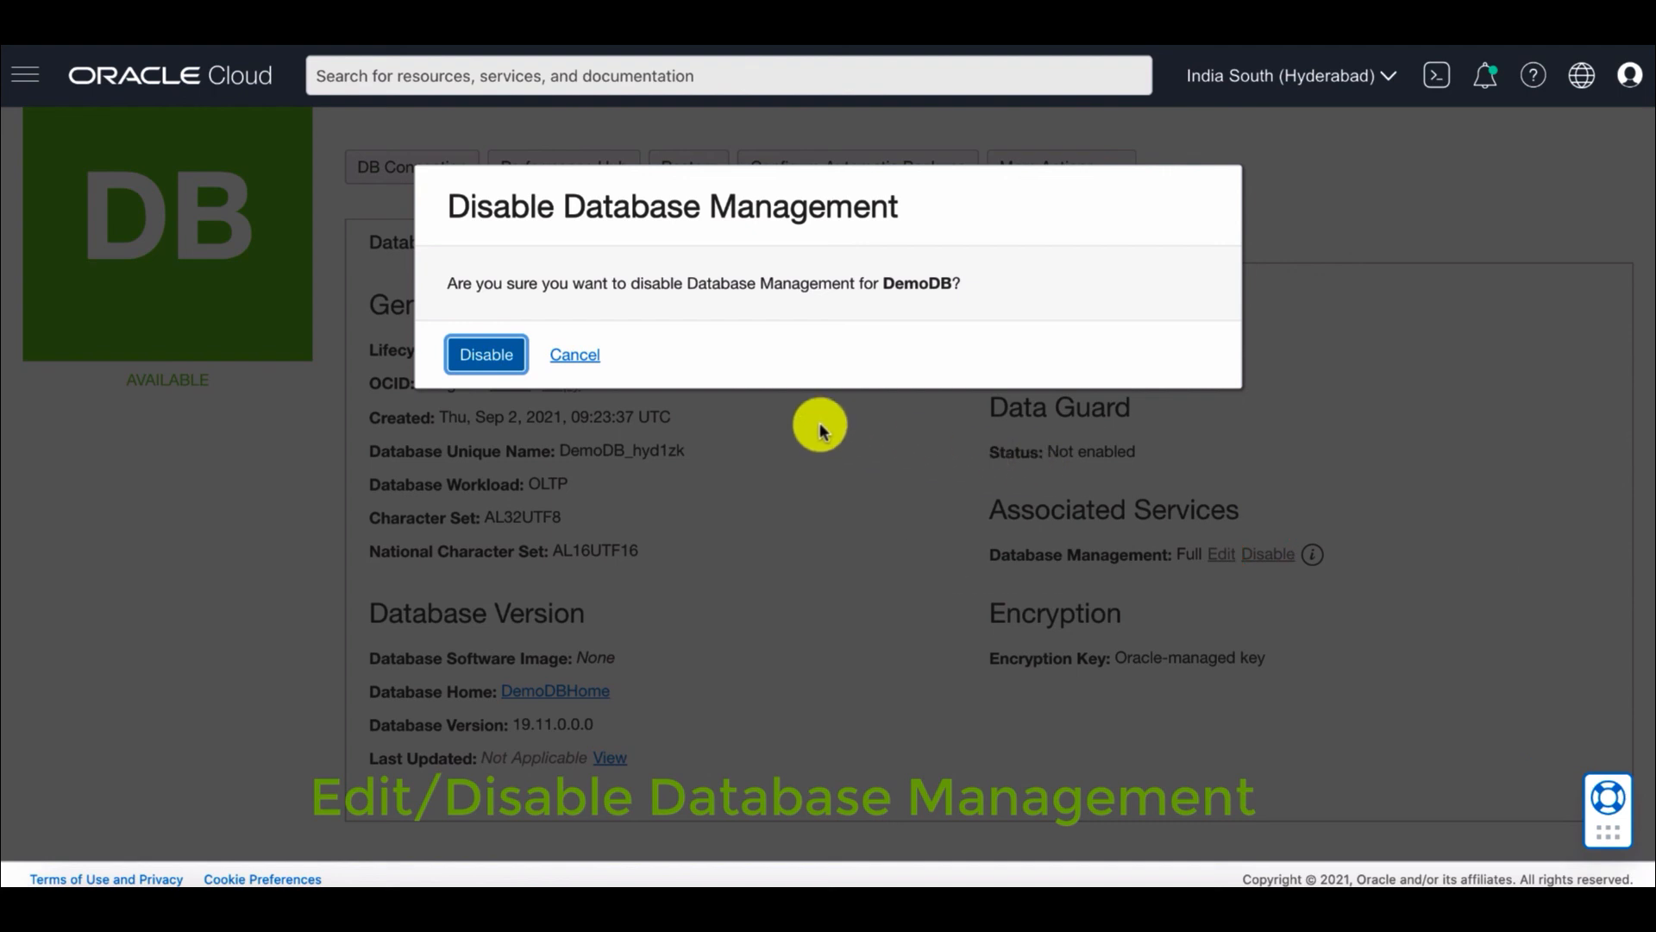
pyautogui.click(572, 353)
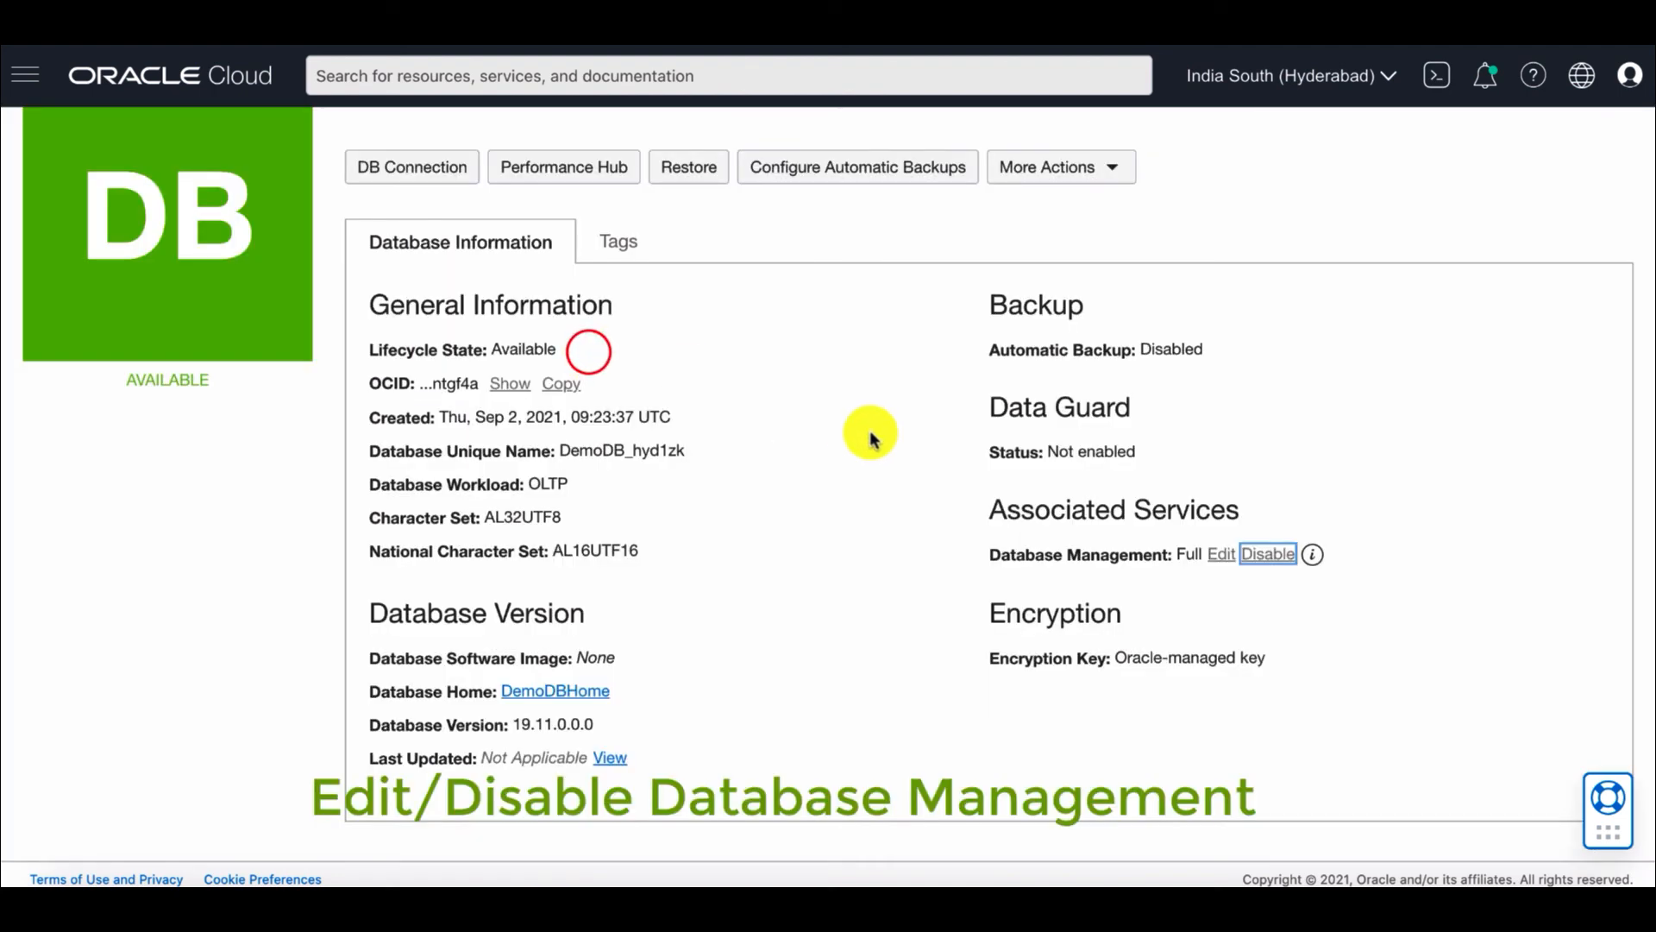
pyautogui.scroll(-3)
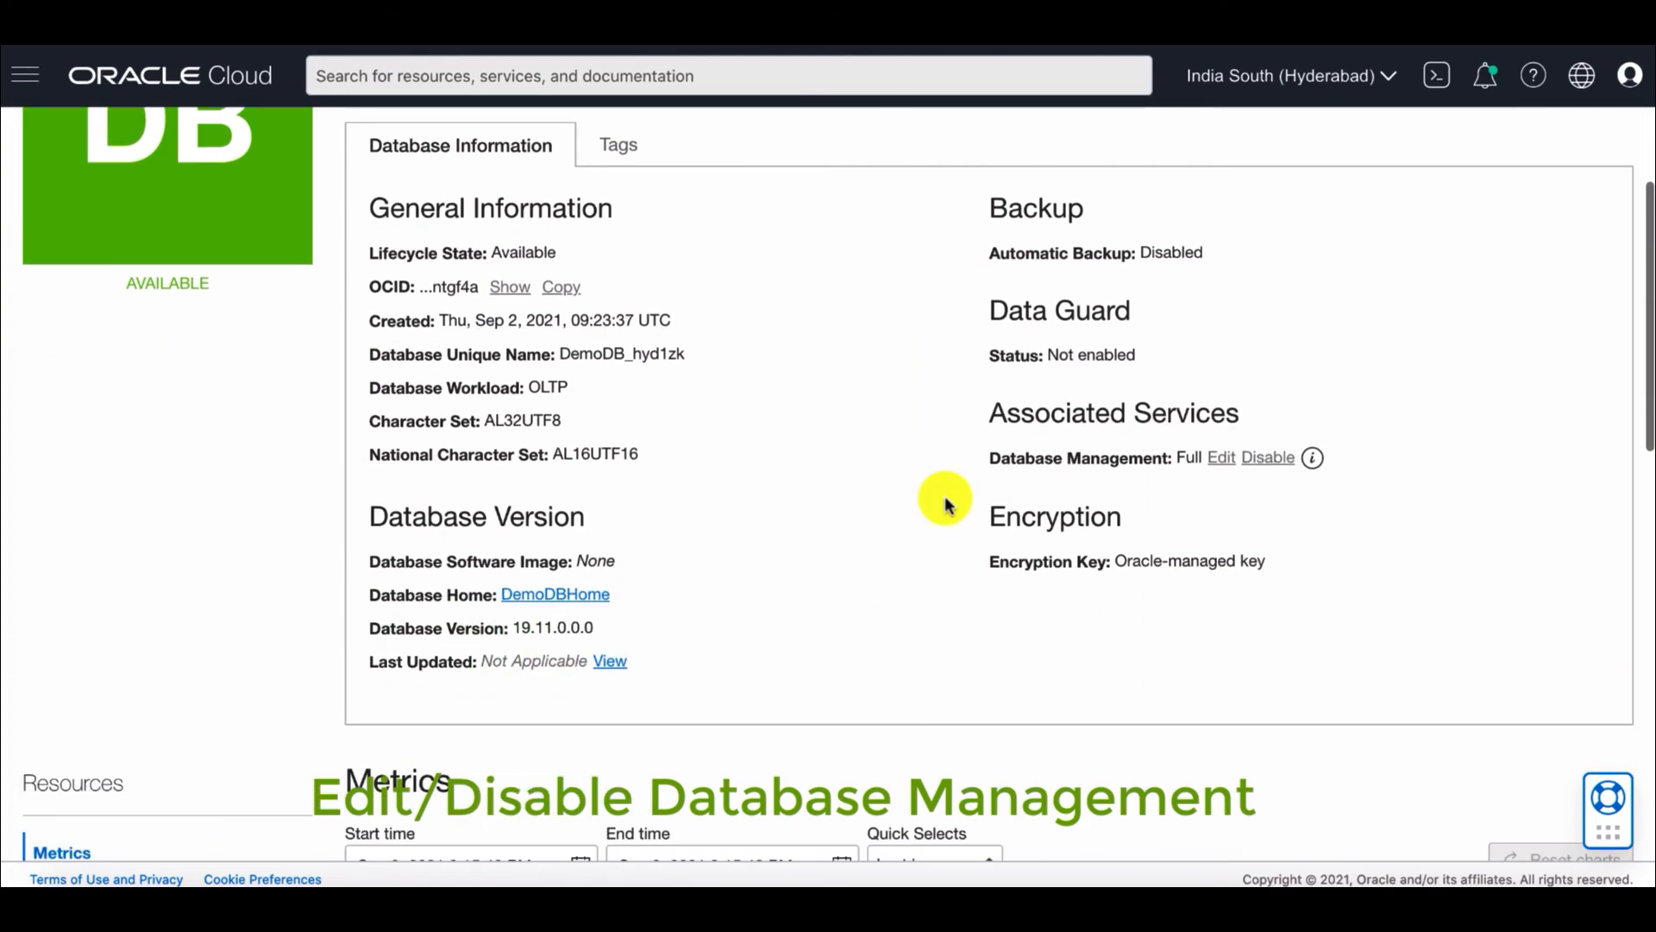